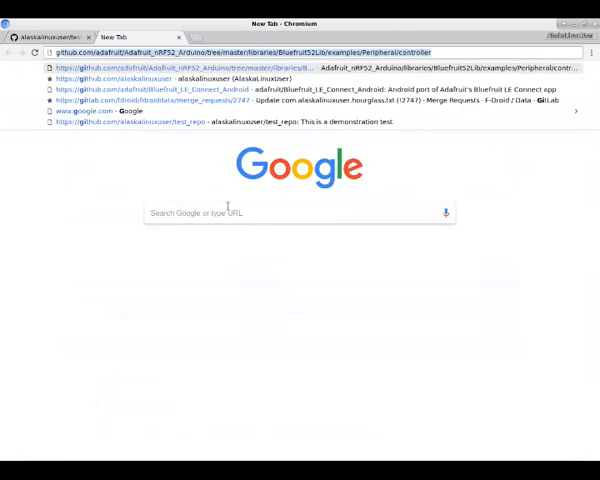
Go to gitkraken.com and download the GitKraken Deb package
text(gitkraken.com)
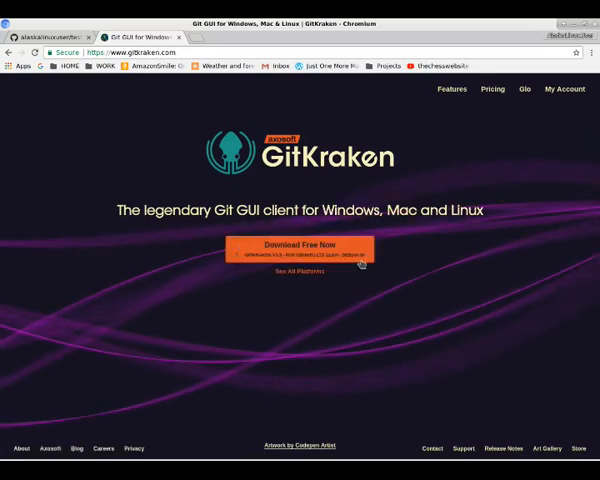
click(300, 244)
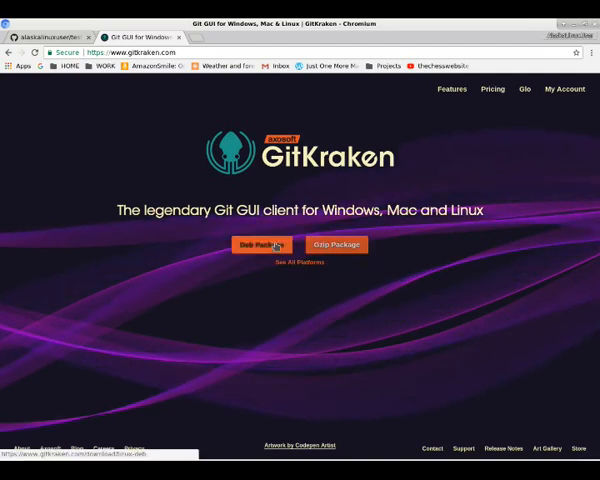
click(261, 244)
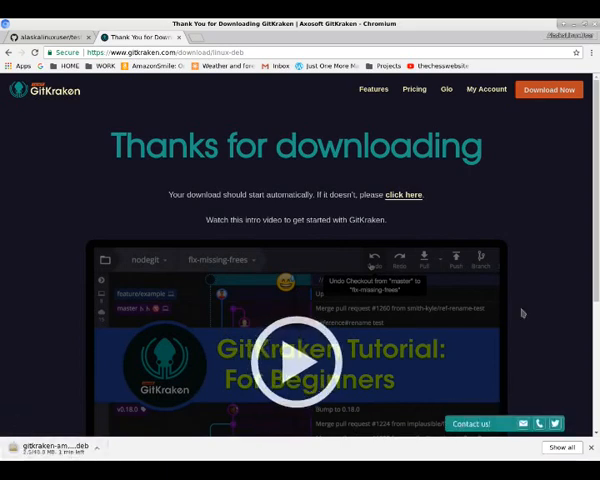
scroll(down, 3)
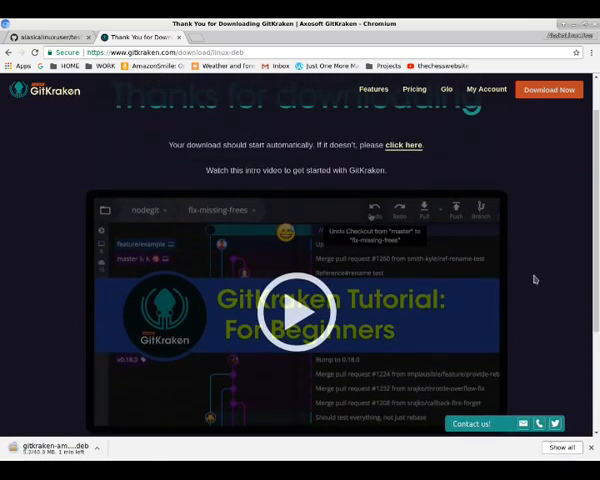
scroll(down, 3)
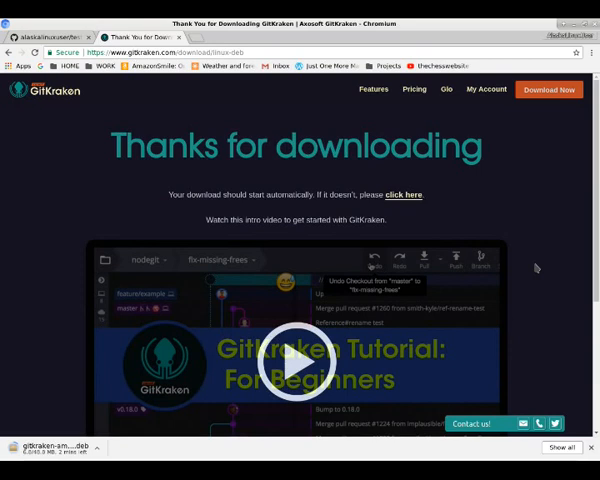
mouse_move(487, 242)
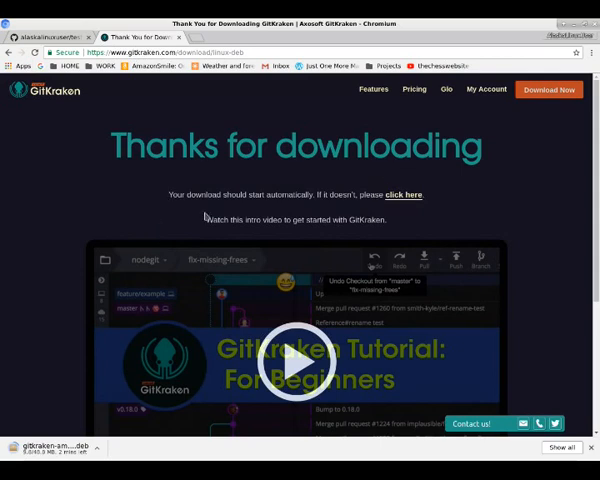
mouse_move(502, 110)
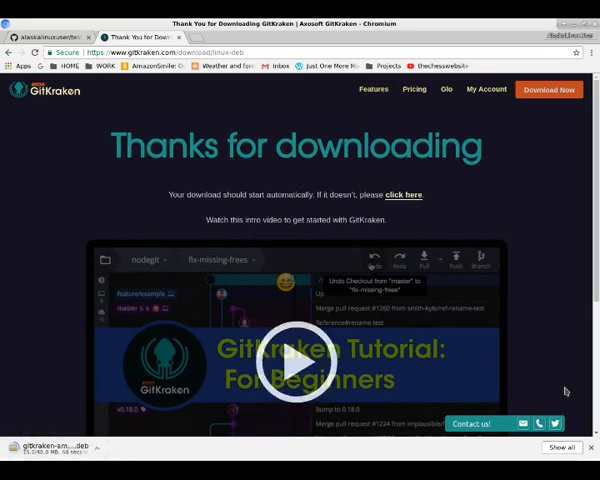
scroll(down, 3)
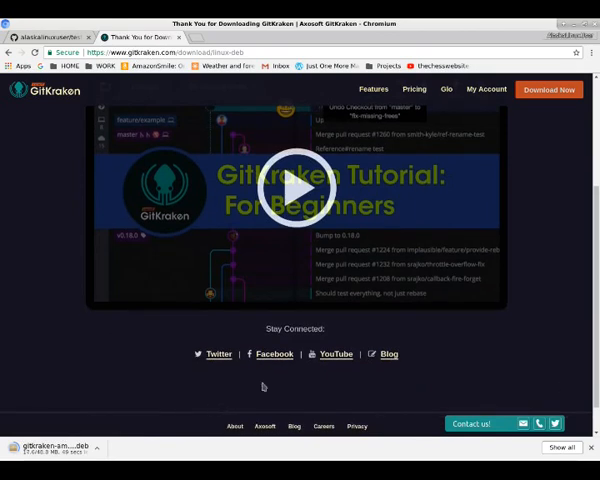
mouse_move(552, 335)
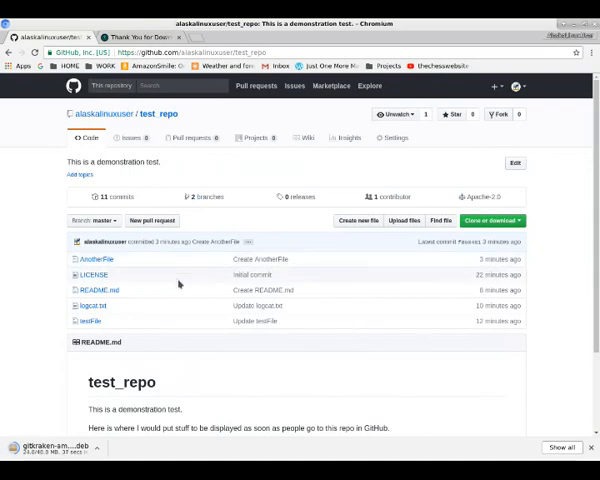
mouse_move(115, 120)
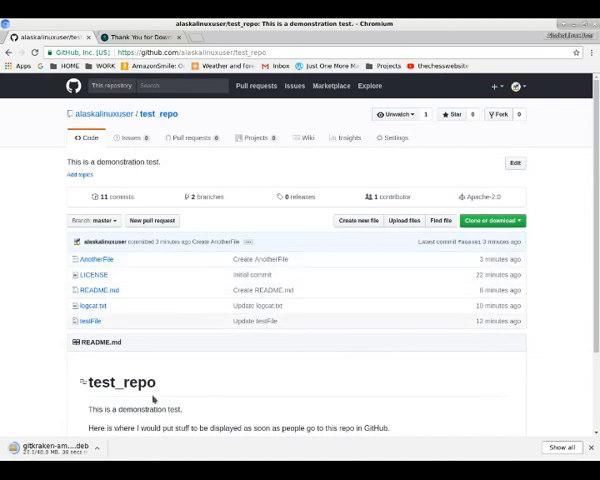
scroll(down, 3)
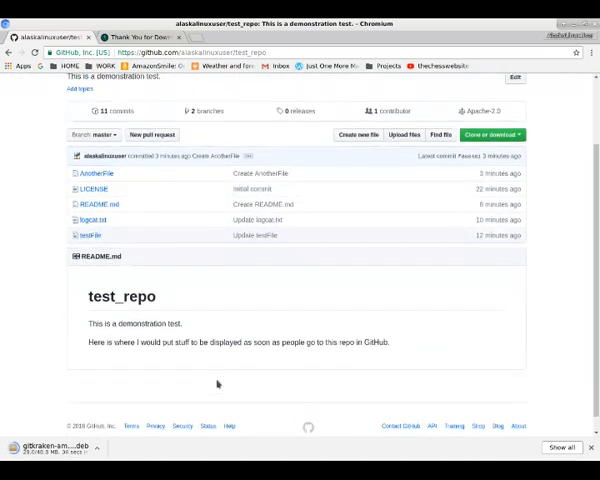
scroll(up, 3)
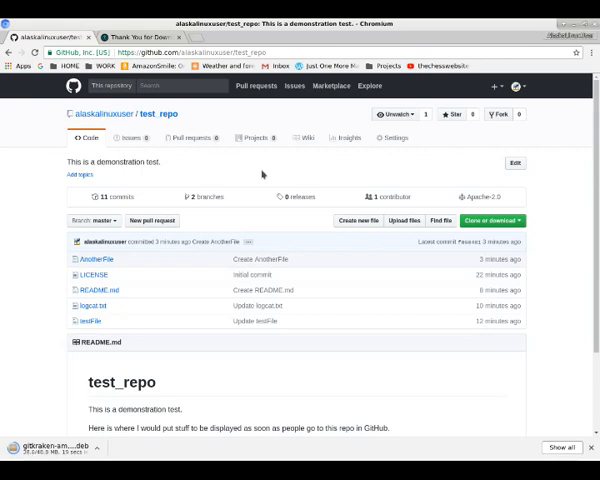
mouse_move(452, 278)
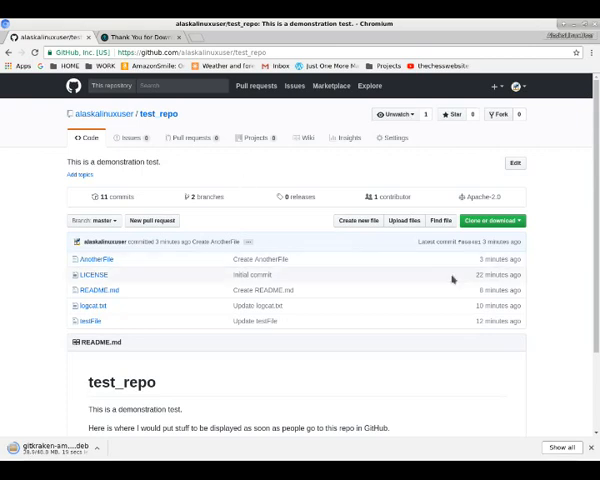
mouse_move(438, 324)
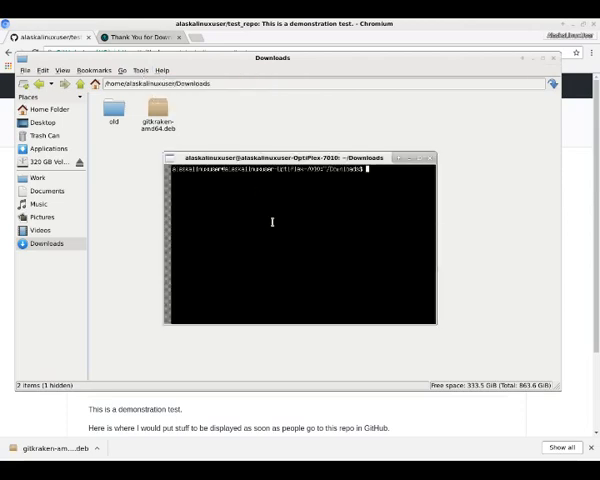
mouse_move(324, 280)
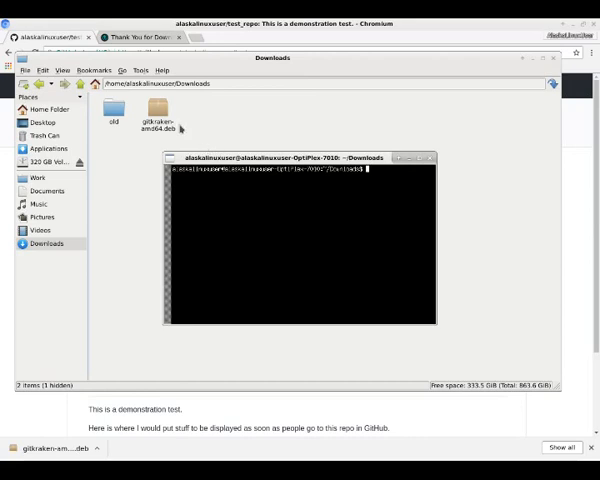
Open gitkraken-amd64.deb from Downloads in Archive Manager
right_click(157, 110)
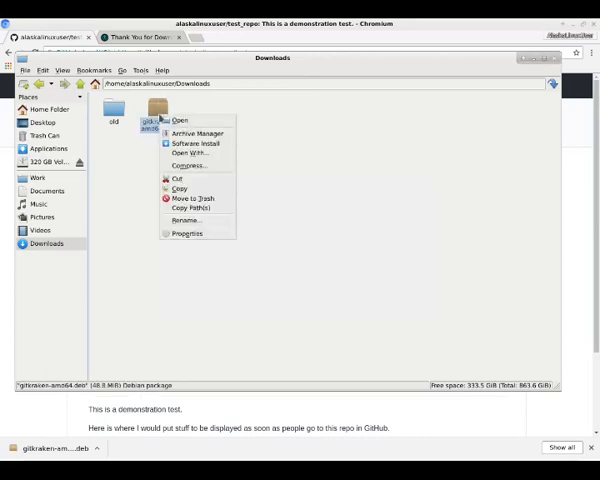
mouse_move(197, 208)
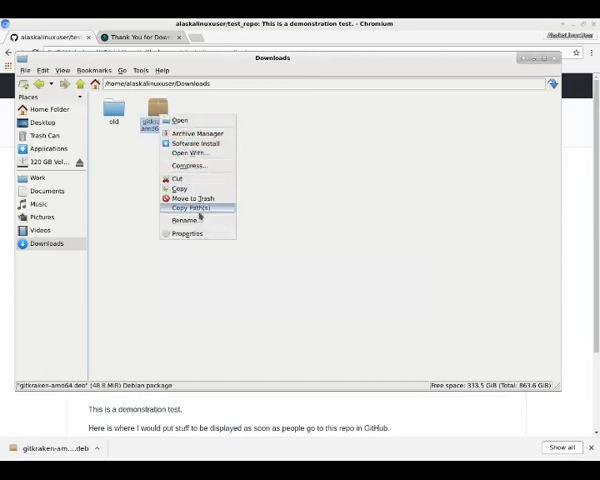
mouse_move(190, 152)
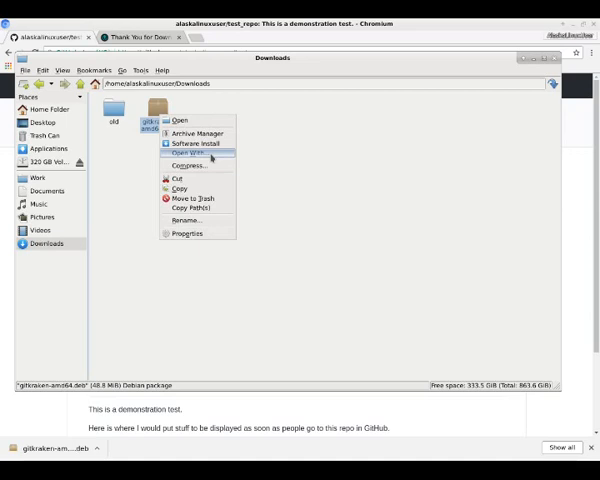
mouse_move(196, 133)
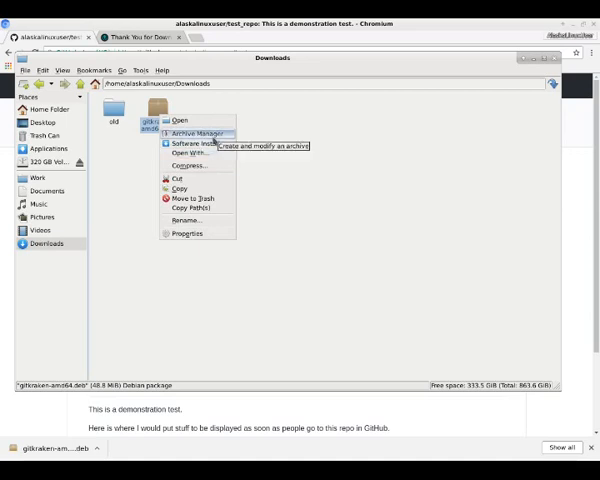
click(196, 133)
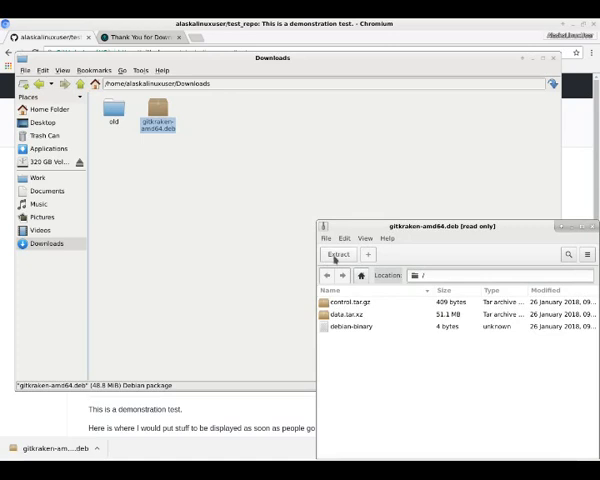
mouse_move(524, 258)
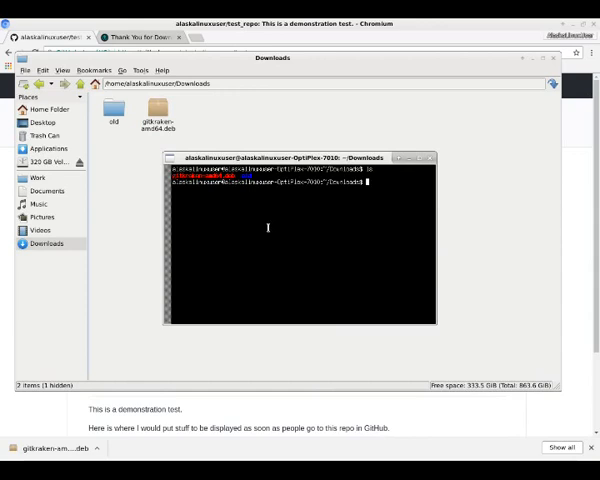
Run sudo -i and re-enter the password until root access is granted
text(sudo dpkg)
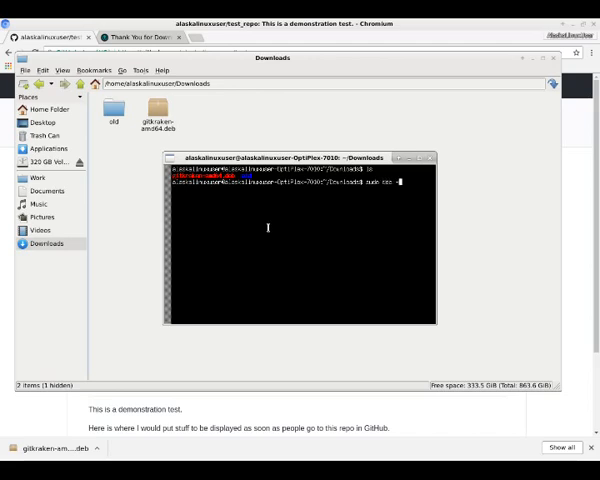
text(-i)
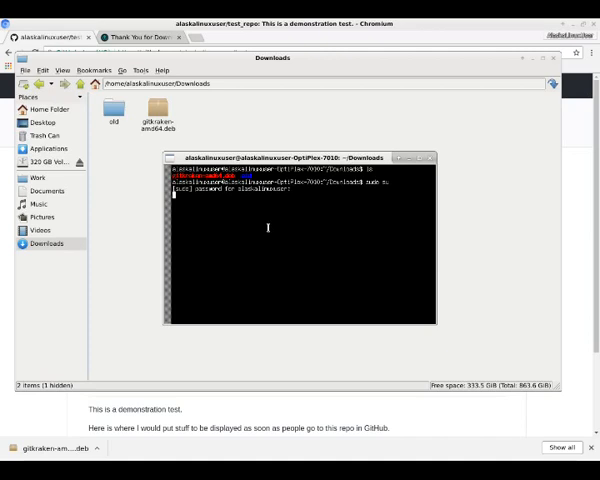
key(Return)
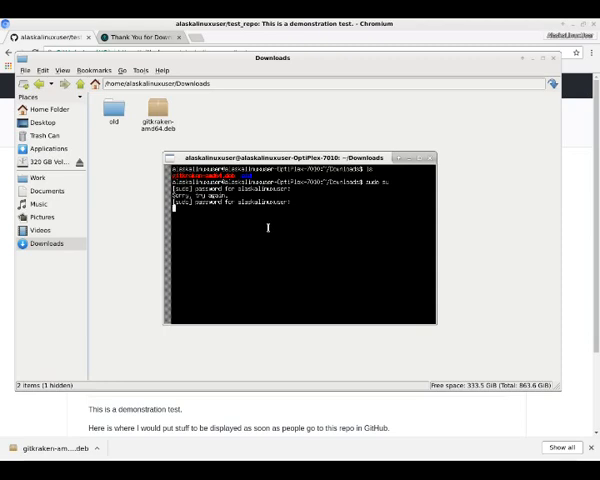
key(Return)
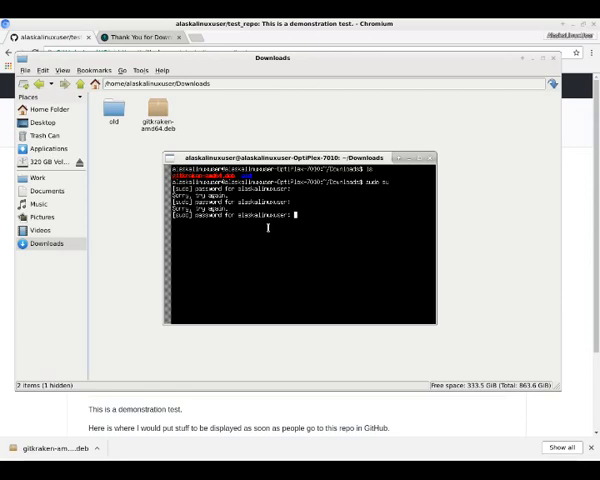
key(Return)
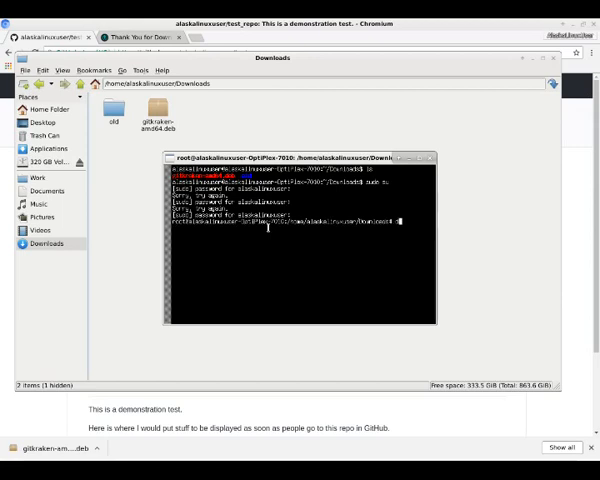
Install gitkraken-amd64.deb with dpkg, exit the root shell, and type gitkraken
text(dpkg -i ./gitkraken-amd64.deb)
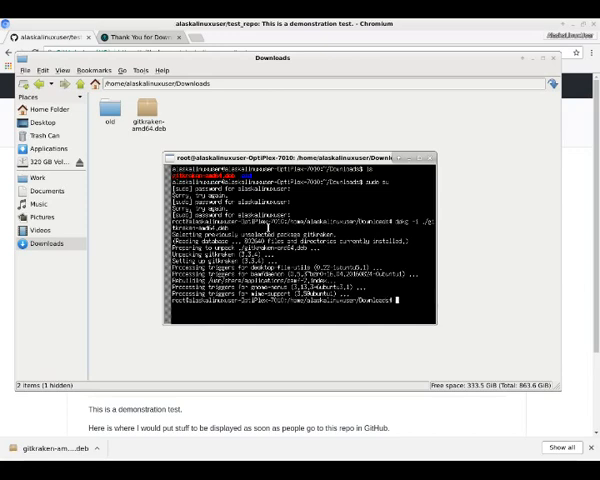
text(exit)
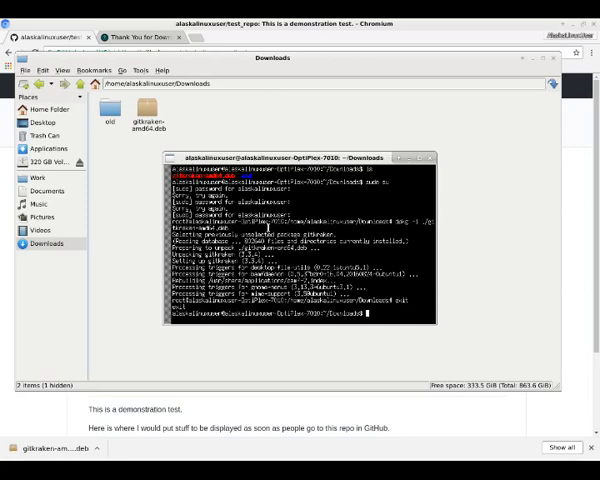
text(gitkraken)
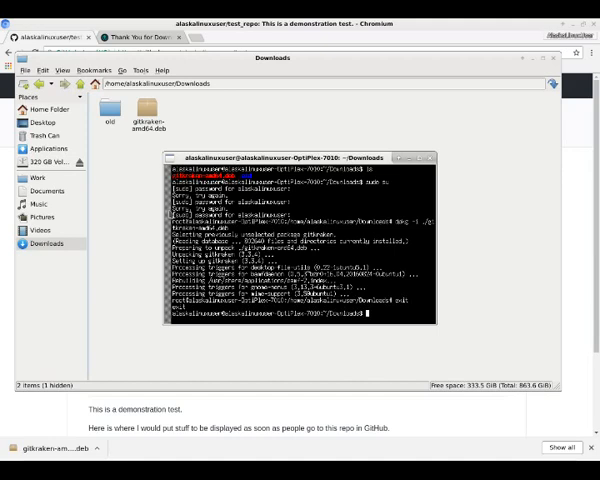
Open the Applications Menu to find GitKraken under Development
click(5, 5)
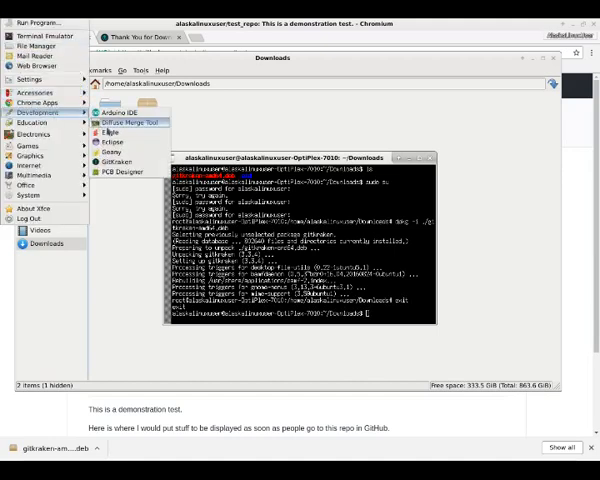
mouse_move(117, 161)
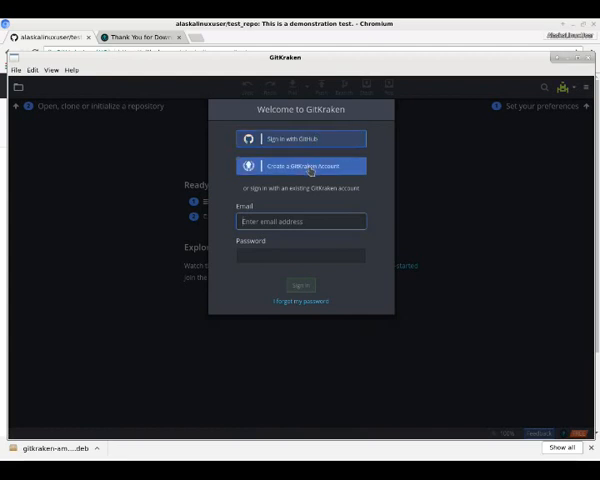
Sign in to GitKraken with the GitHub account
click(300, 221)
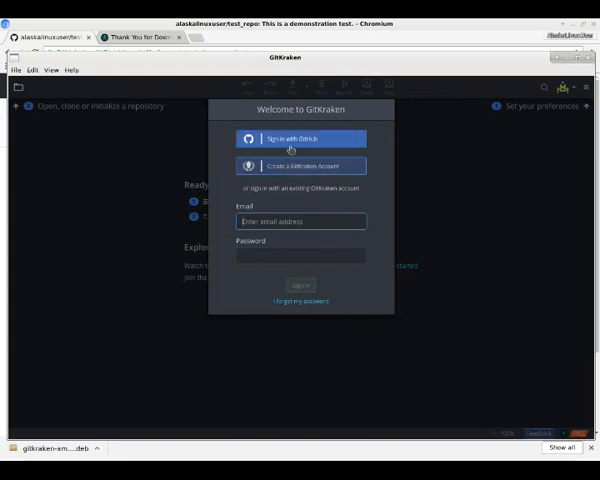
click(300, 138)
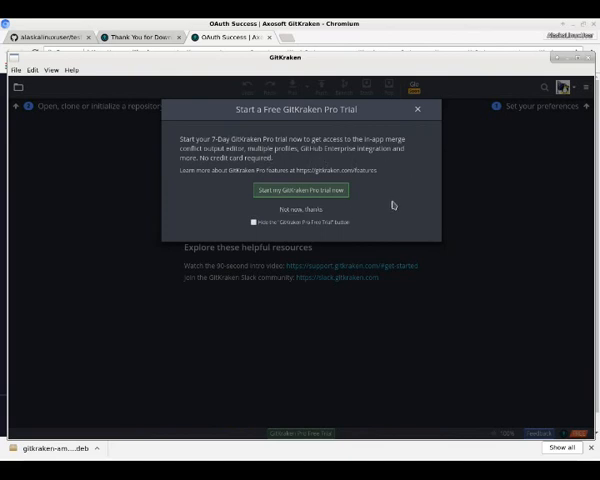
mouse_move(365, 211)
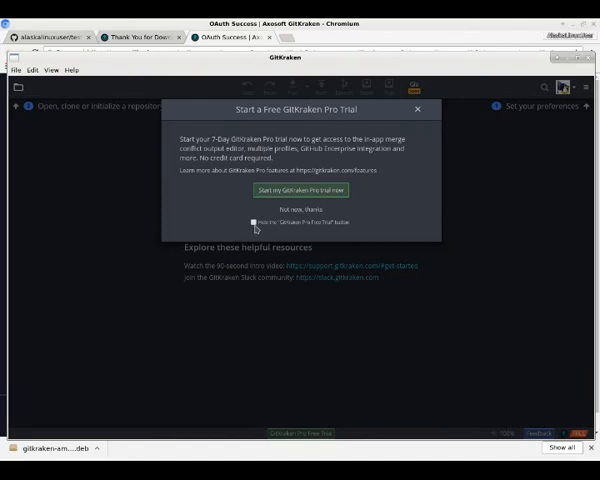
Decline the Pro trial with 'Not now, thanks' and open repository management
click(301, 209)
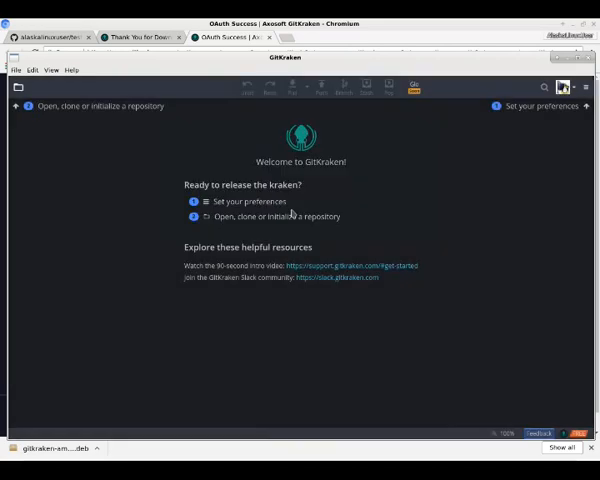
mouse_move(219, 230)
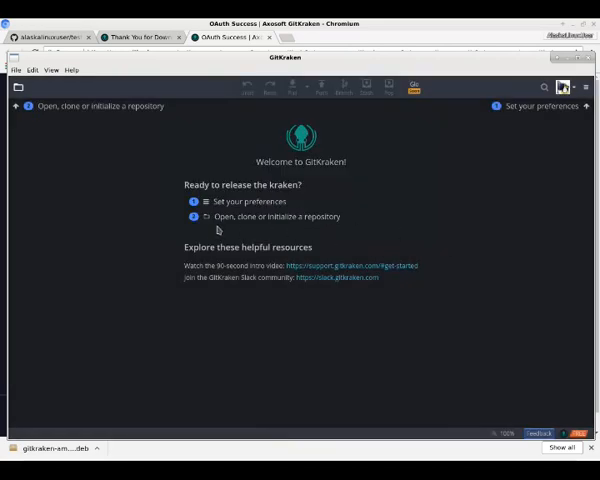
mouse_move(263, 219)
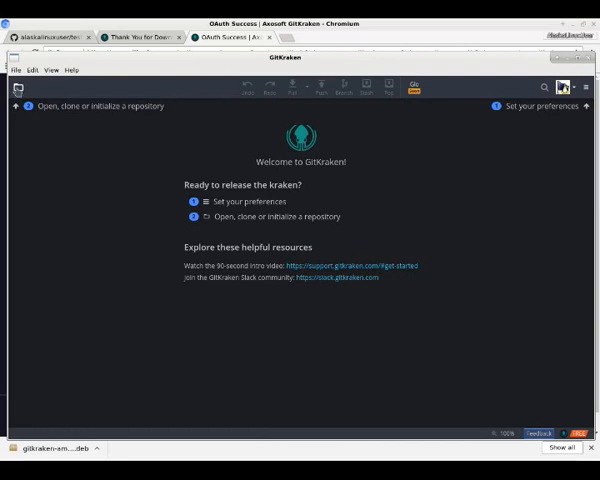
click(103, 106)
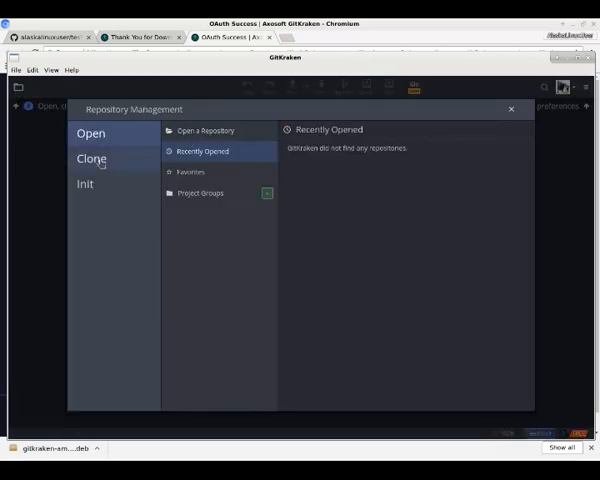
Select test_repo from the GitHub.com clone list and browse for a destination
click(91, 158)
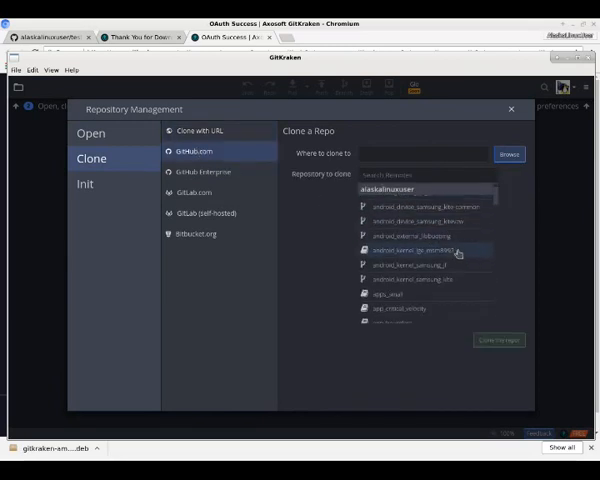
scroll(down, 3)
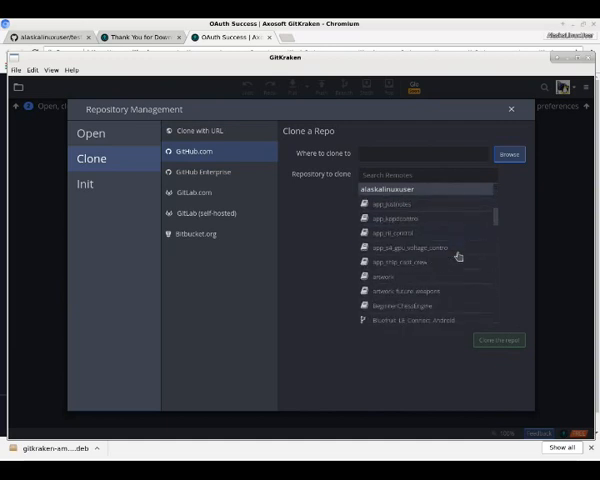
scroll(down, 3)
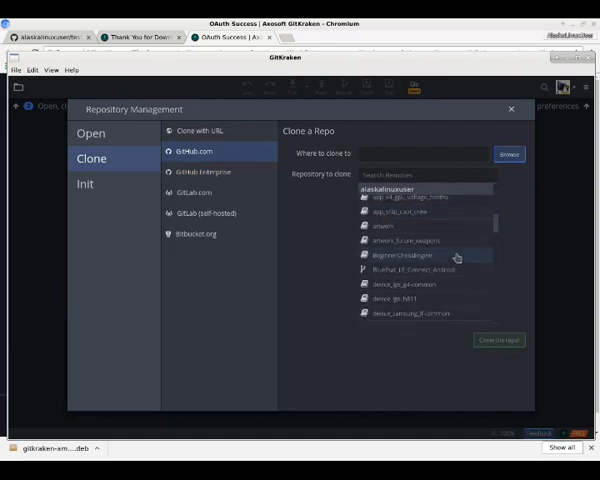
scroll(down, 3)
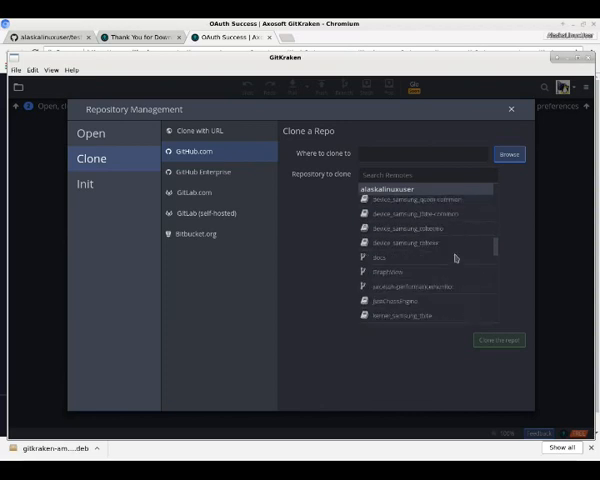
scroll(down, 3)
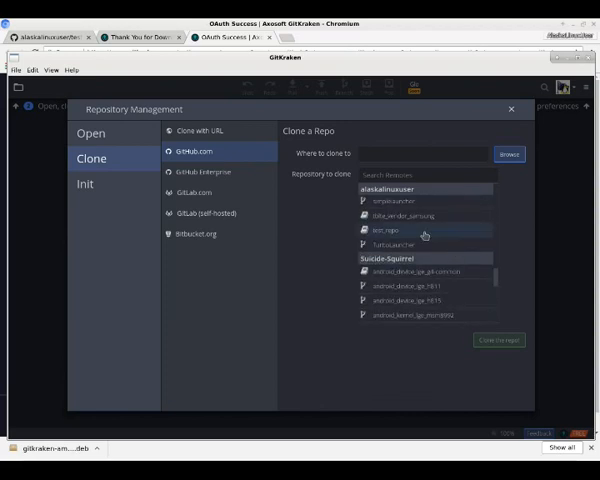
click(385, 230)
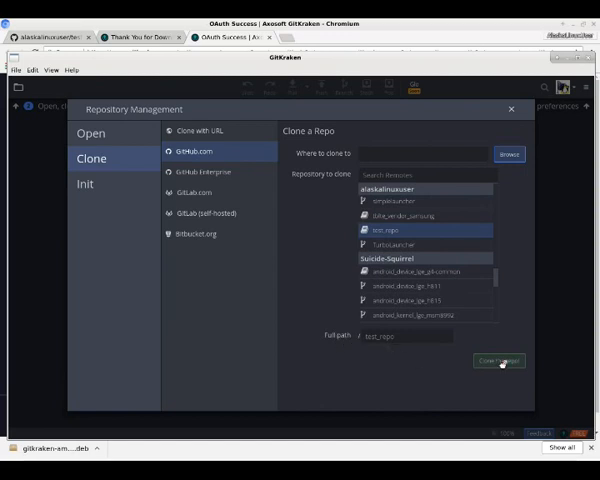
click(508, 153)
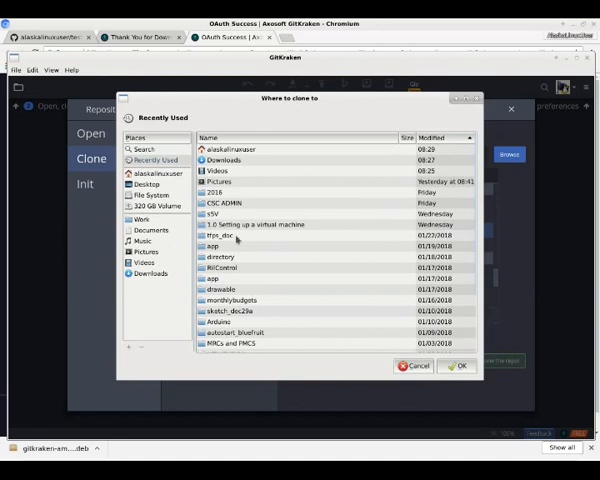
Clone test_repo into the home folder
click(158, 173)
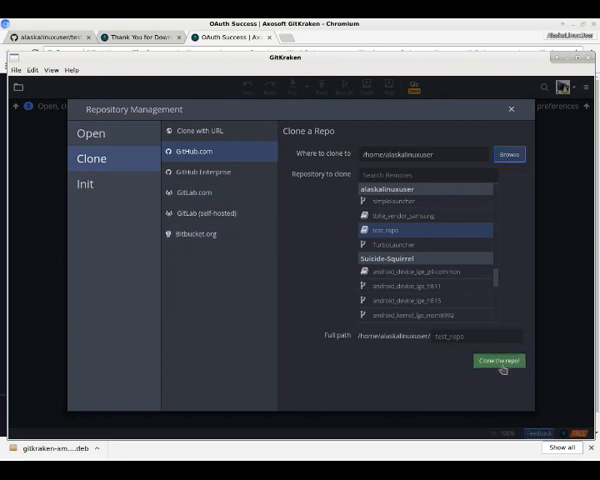
click(497, 361)
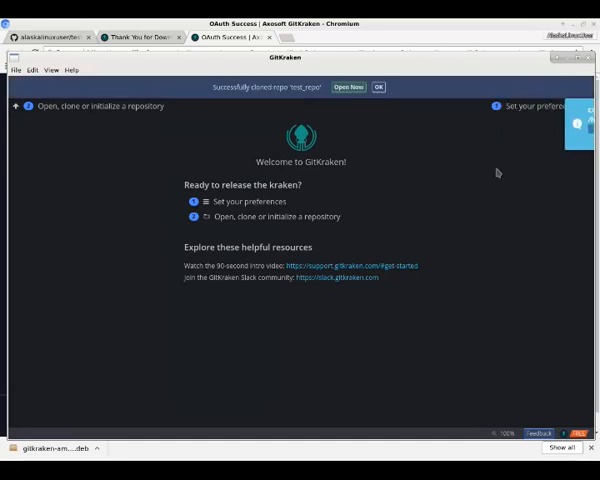
Open the cloned test_repo and inspect the 'Added logcat file' and latest commits
click(349, 87)
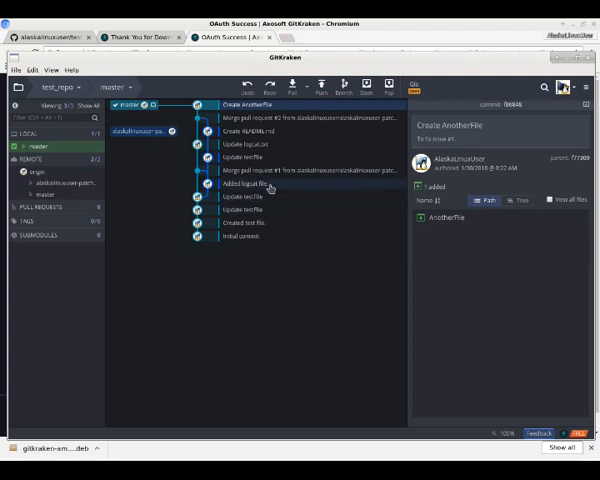
click(240, 197)
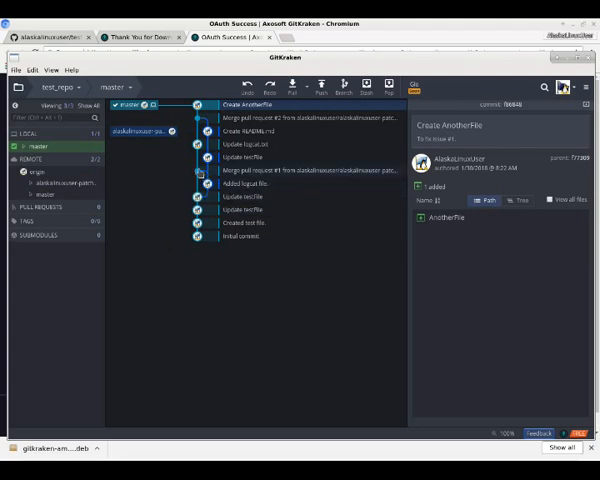
click(250, 143)
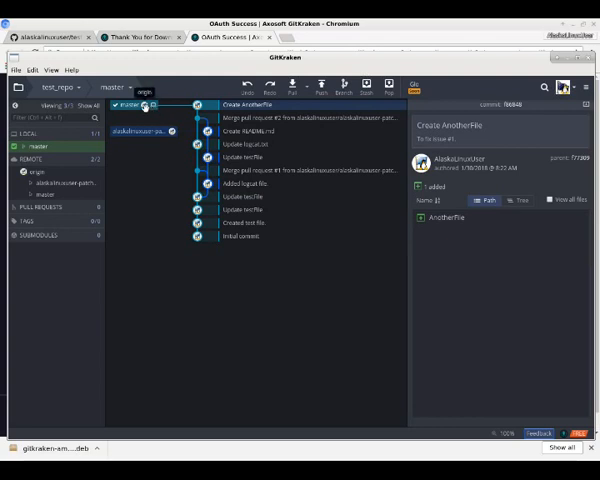
mouse_move(179, 131)
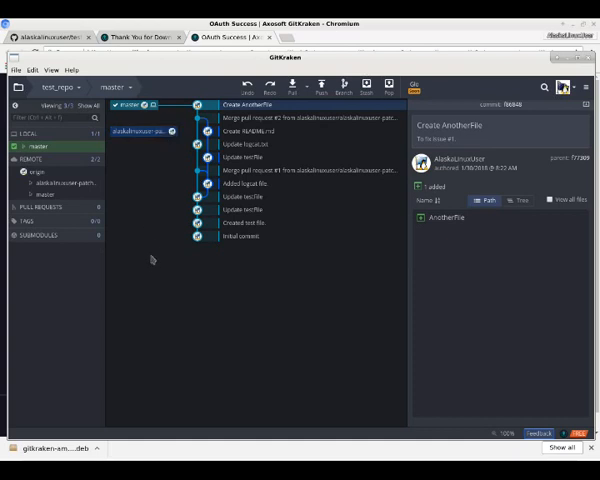
mouse_move(147, 257)
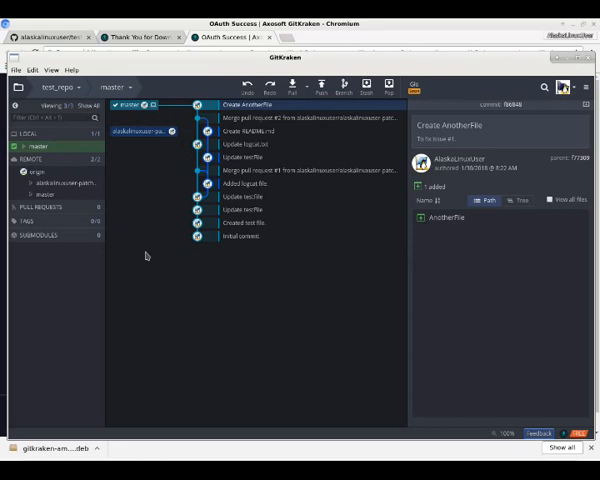
mouse_move(148, 297)
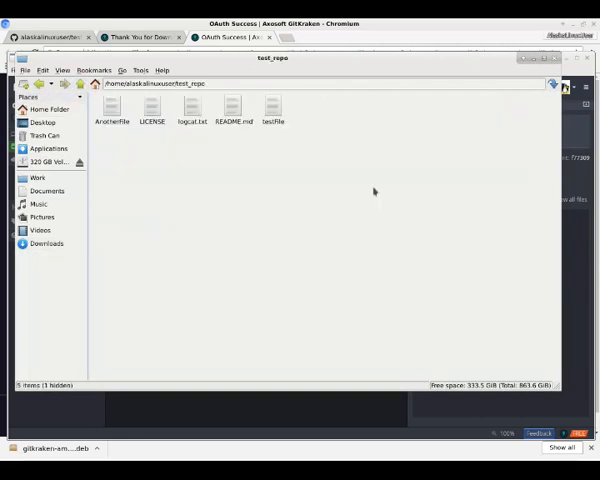
mouse_move(322, 147)
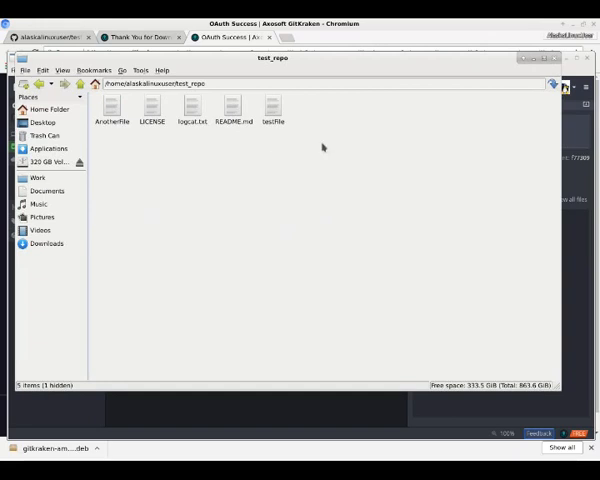
Select logcat.txt in the test_repo folder and open it
click(191, 110)
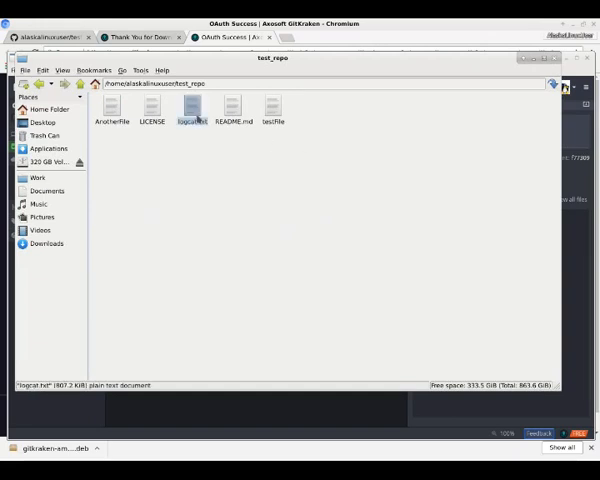
double_click(192, 107)
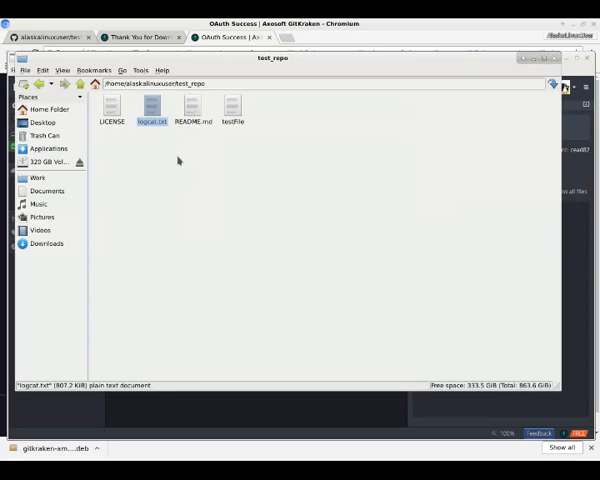
double_click(150, 108)
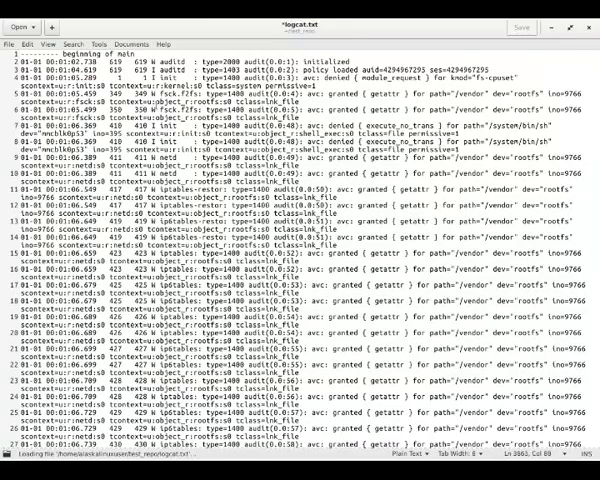
click(522, 26)
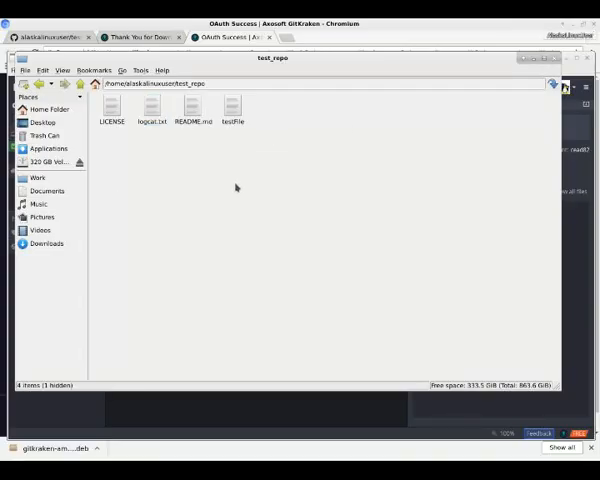
Reveal and browse the hidden .git folder, then return up to test_repo's files
click(63, 70)
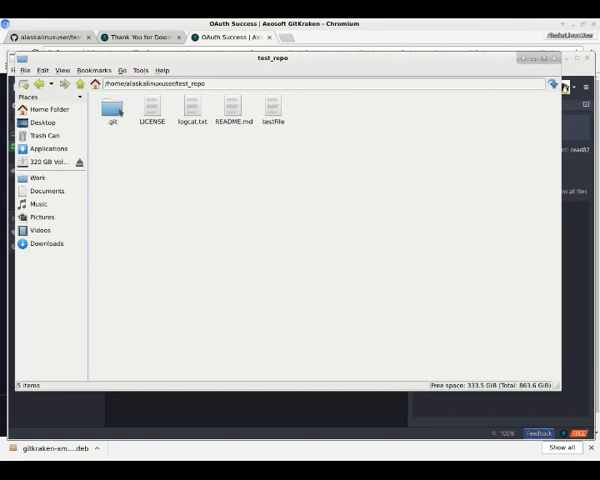
double_click(112, 107)
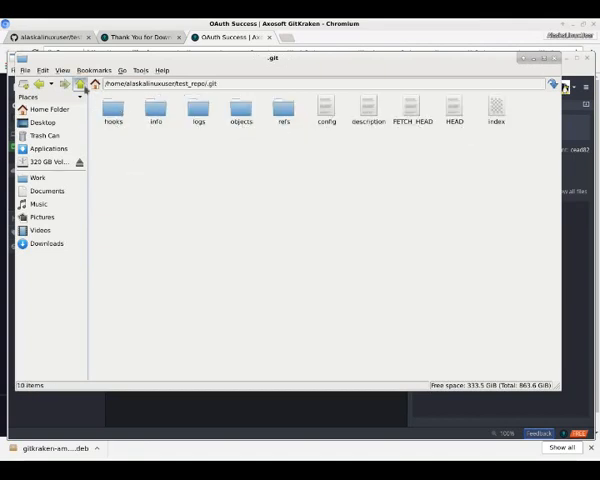
click(63, 70)
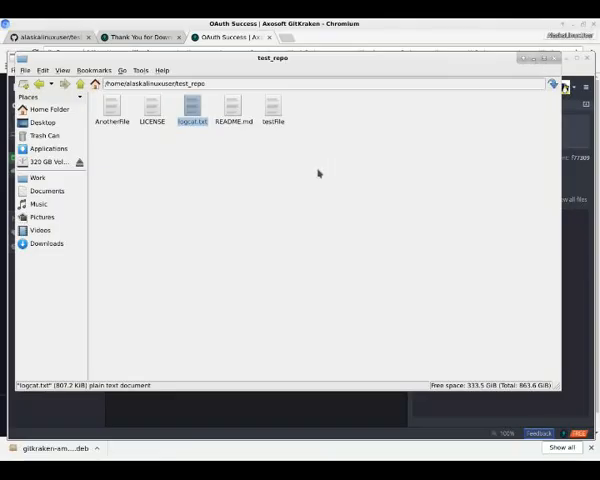
mouse_move(303, 165)
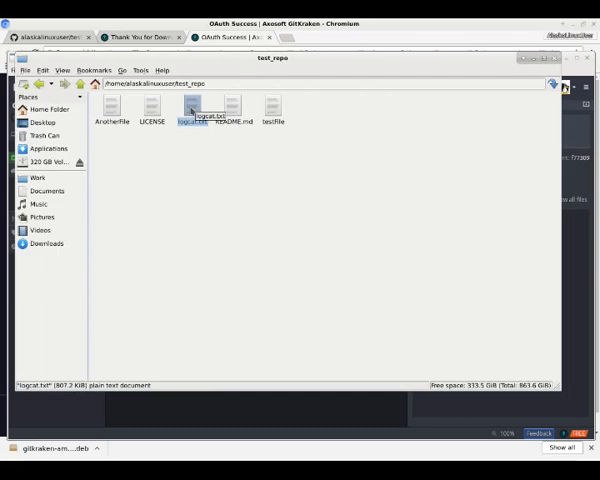
Open logcat.txt in gedit and scroll through its contents
double_click(192, 108)
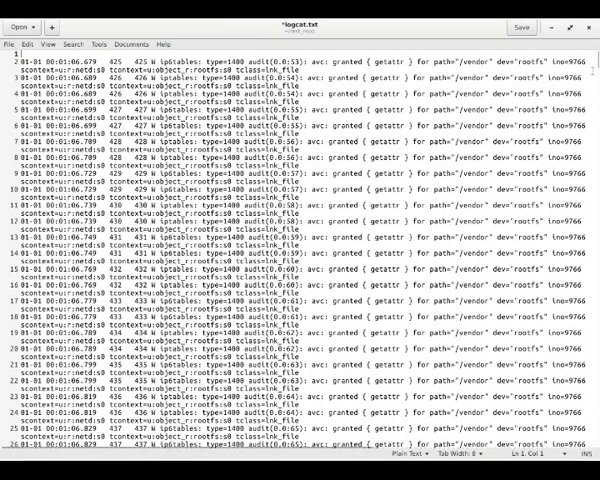
scroll(down, 3)
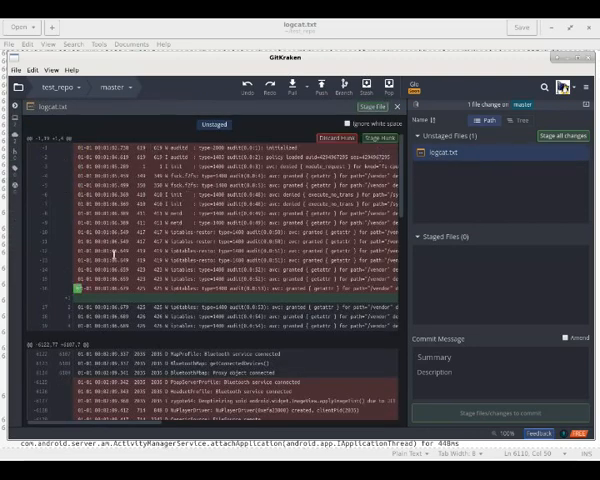
Scroll the logcat.txt diff to find the added 'This is my edited file' line
scroll(down, 3)
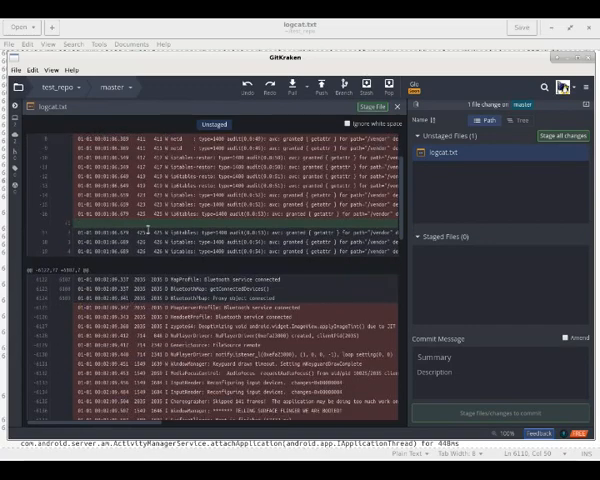
scroll(down, 3)
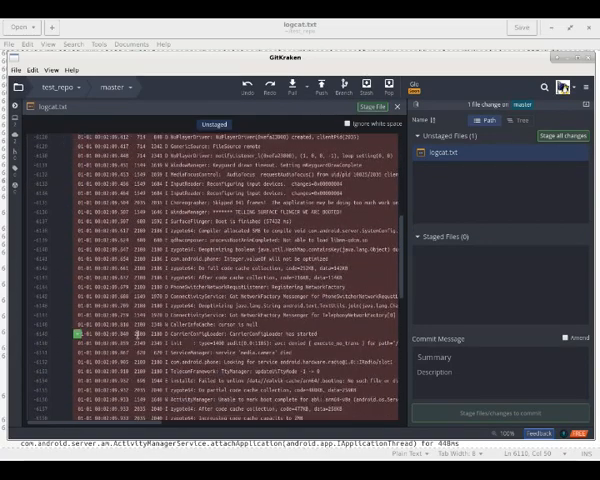
scroll(down, 3)
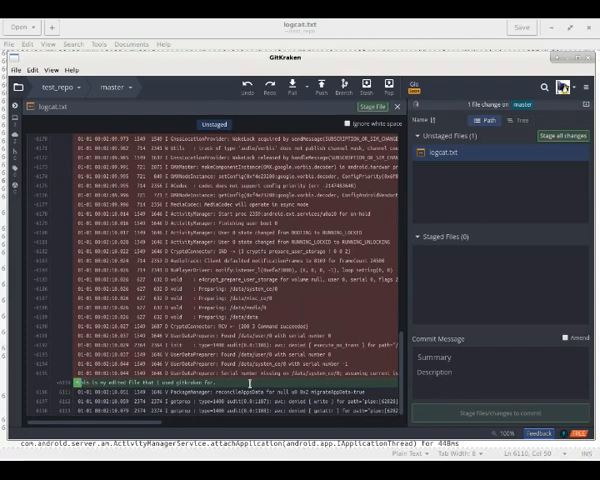
scroll(down, 3)
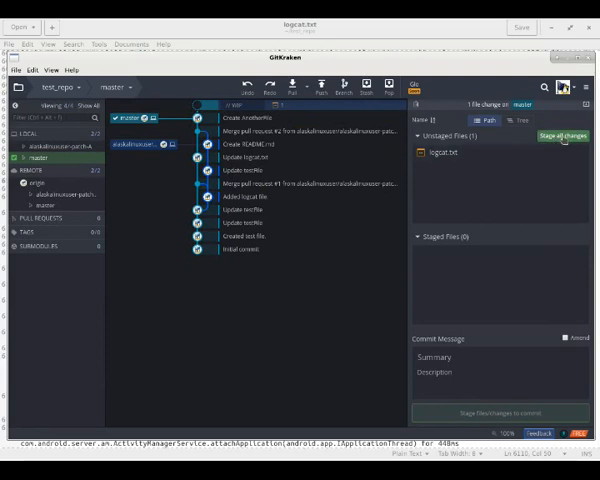
Stage logcat.txt and enter summary 'Edited the logcat' with description 'to test gitkraken'
click(561, 136)
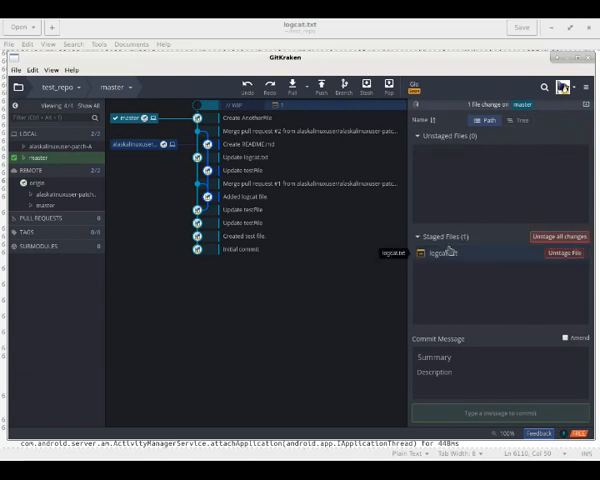
mouse_move(552, 207)
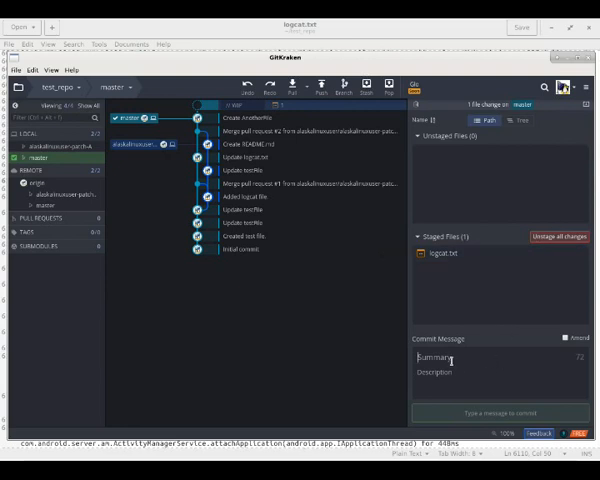
text(Edited the logca)
click(502, 372)
text(I just edited this)
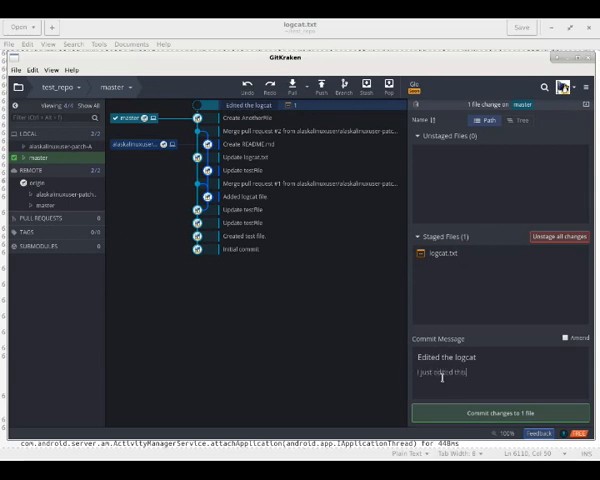
text(to test)
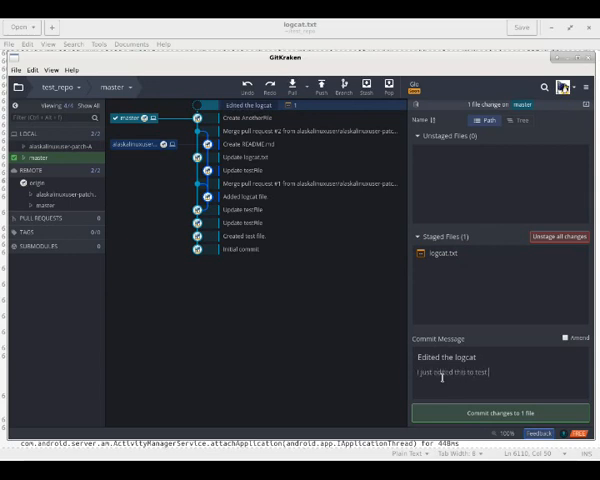
text(gitkraken.)
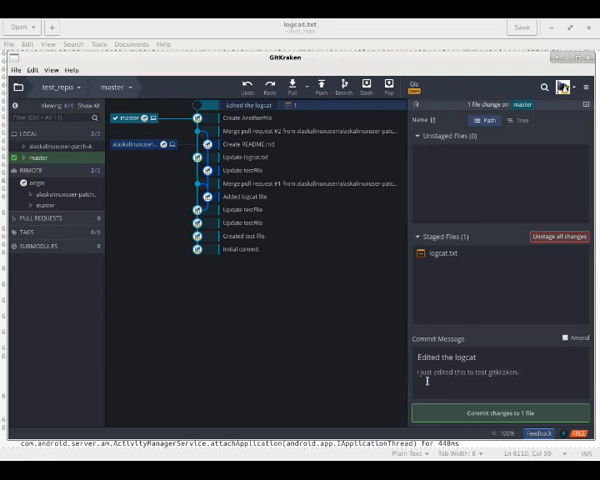
mouse_move(560, 272)
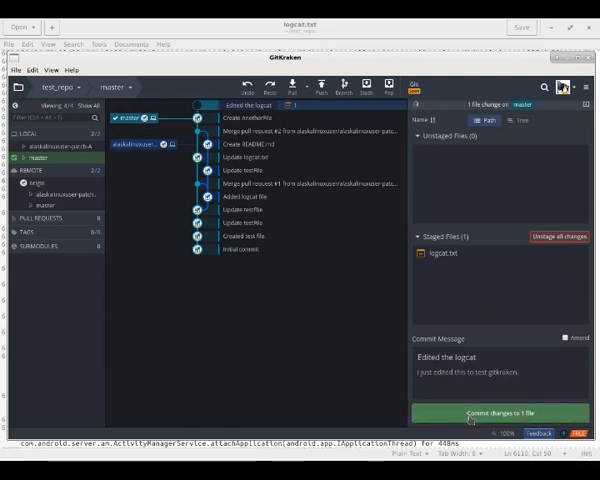
click(501, 411)
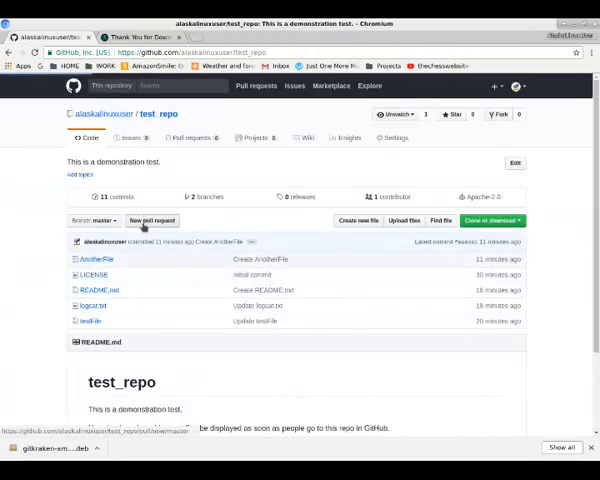
Switch to the Chromium window showing the GitHub test_repo page
click(105, 196)
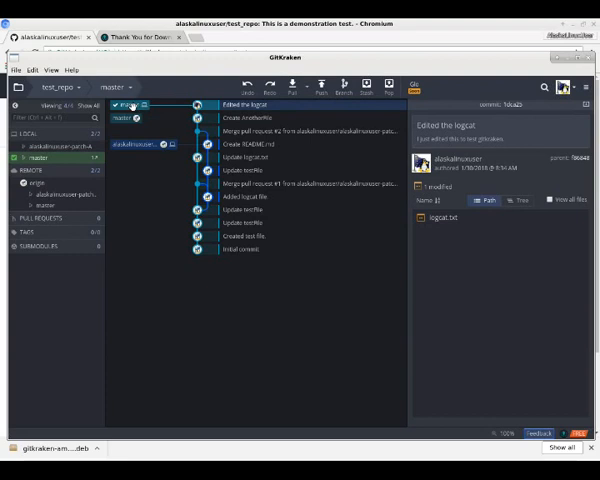
mouse_move(320, 85)
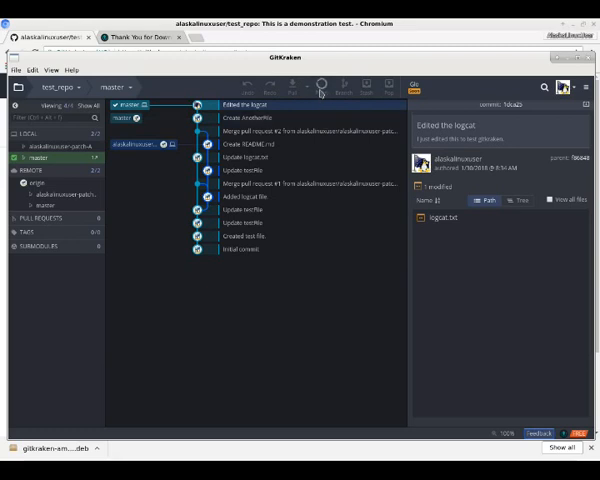
Push the 'Edited the logcat' commit on master to origin
click(321, 85)
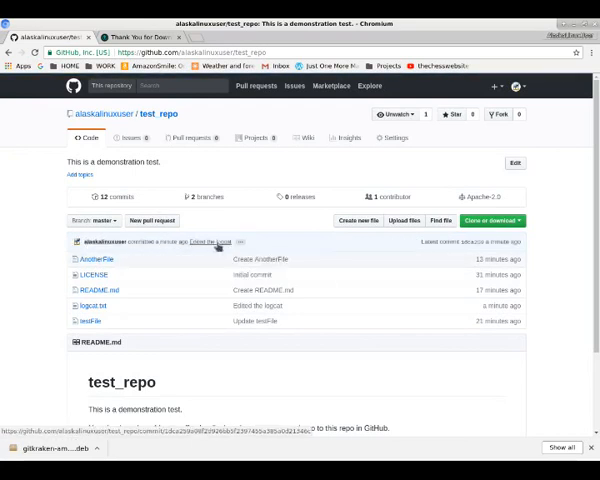
Open the 'Edited the logcat' commit on GitHub and scroll its logcat.txt diff
click(210, 241)
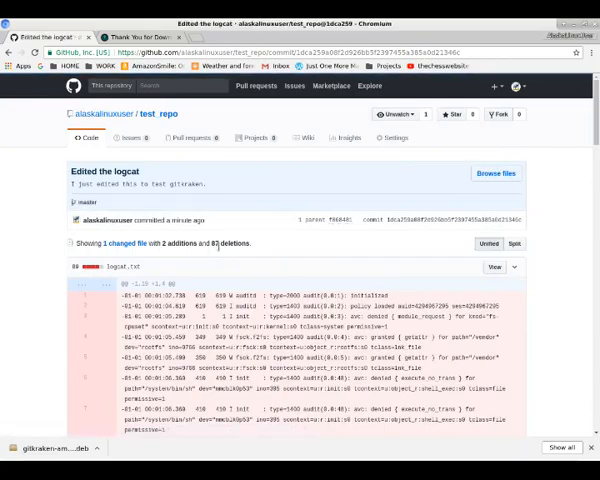
scroll(down, 3)
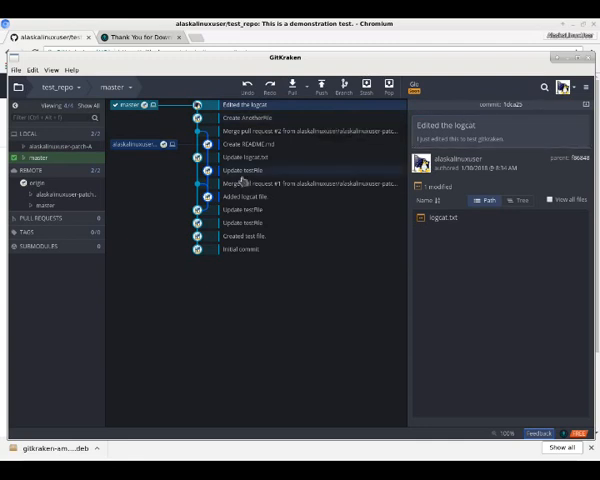
Select the 'Create AnotherFile' commit and open its right-click actions menu
click(250, 118)
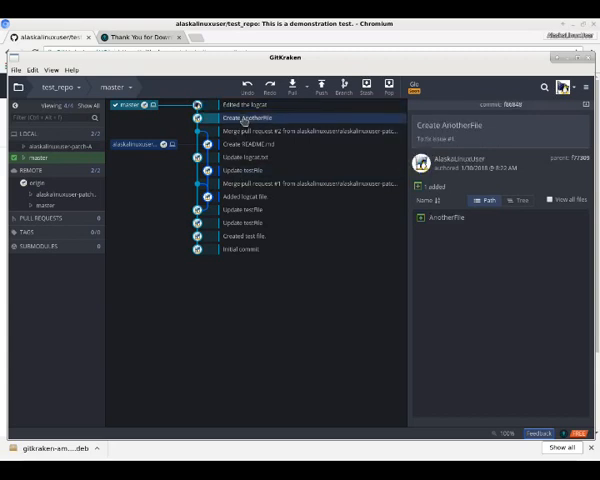
right_click(245, 118)
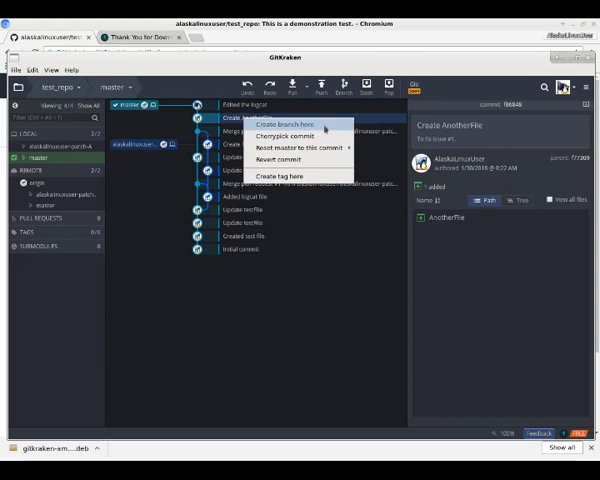
mouse_move(290, 135)
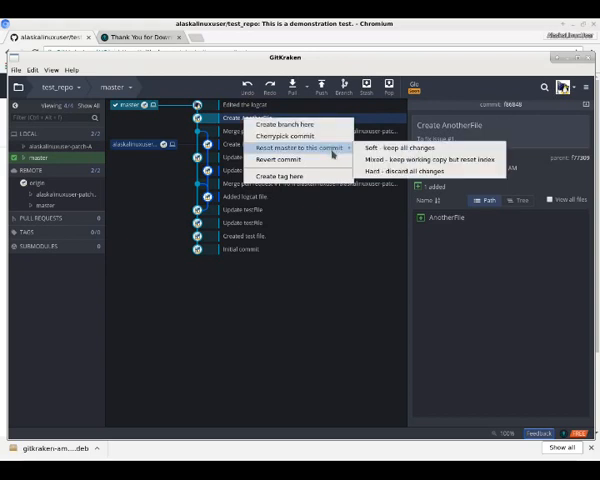
mouse_move(430, 158)
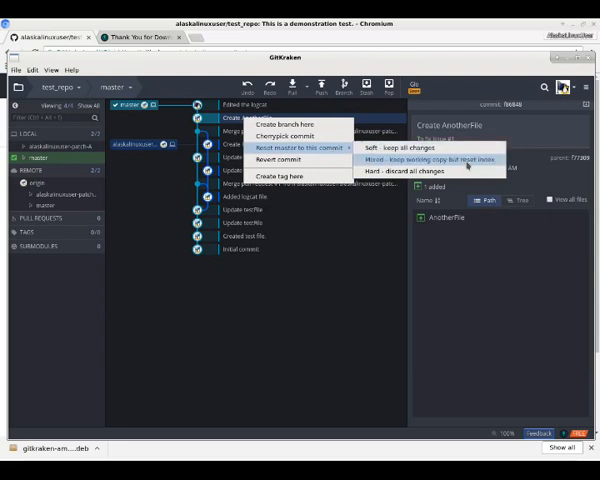
mouse_move(430, 170)
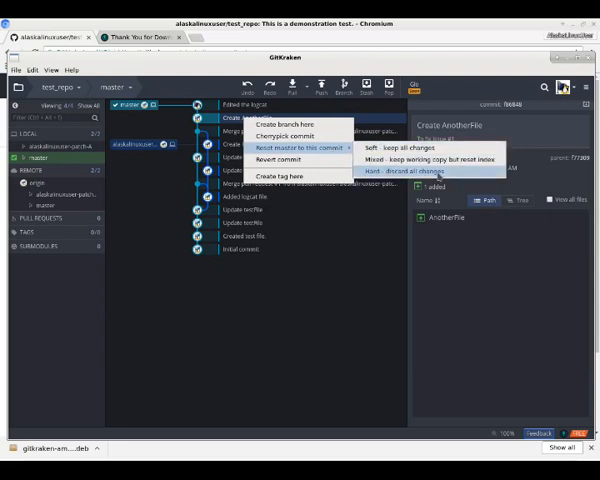
mouse_move(280, 159)
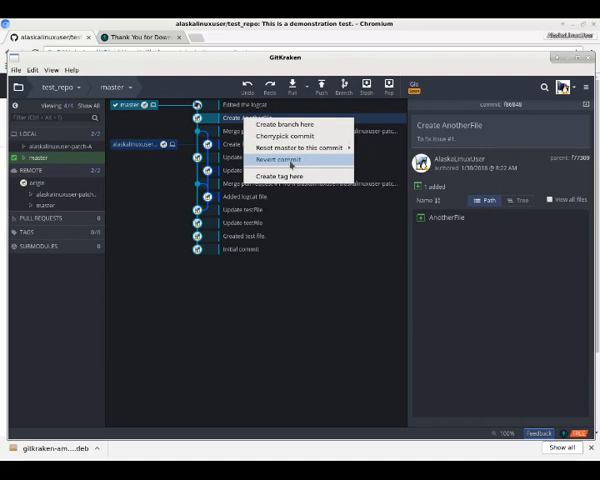
Revert 'Create AnotherFile', commit the revert immediately, and push master to origin
click(280, 159)
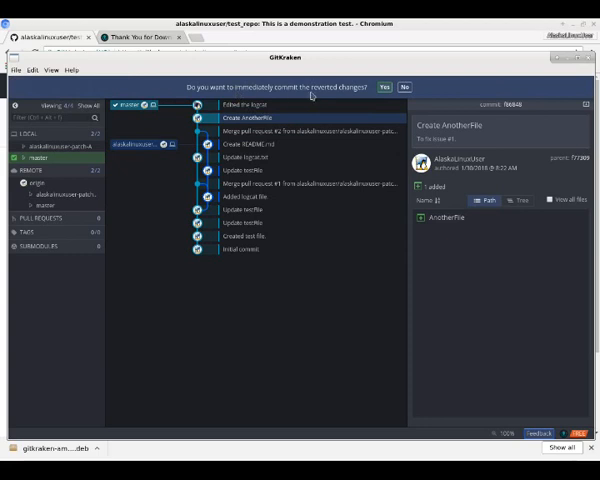
click(384, 87)
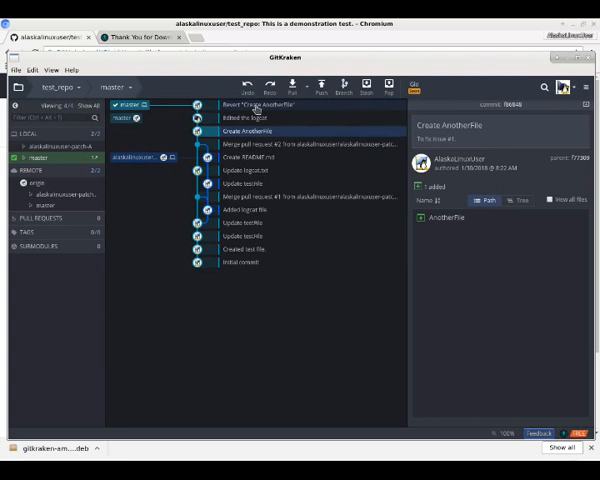
click(260, 105)
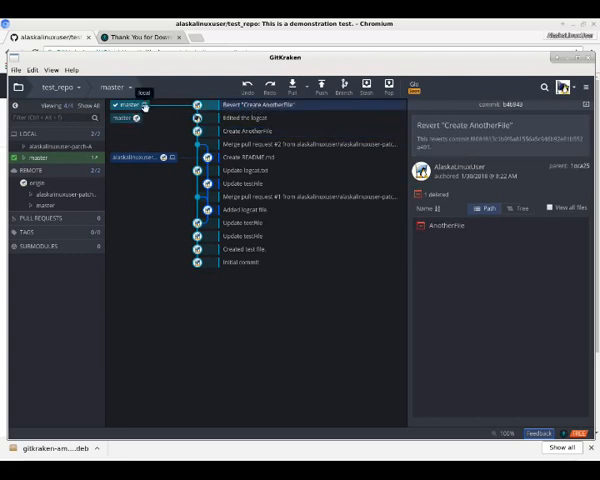
mouse_move(320, 83)
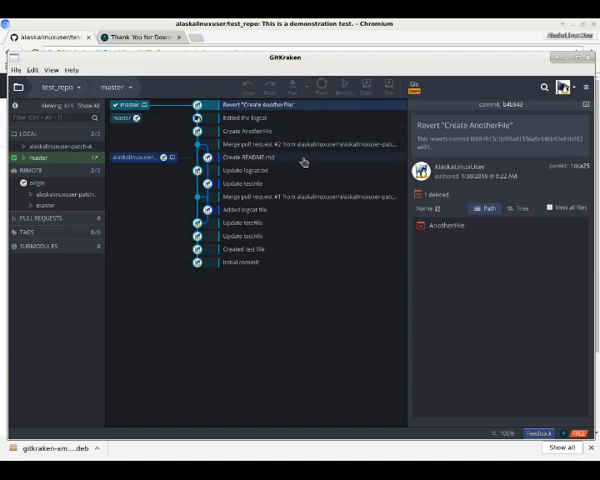
click(291, 85)
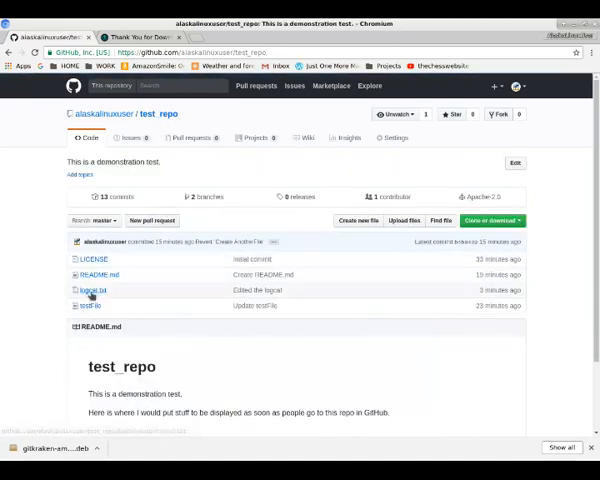
Open test_repo's Code page on GitHub to check master's files after the revert
click(91, 290)
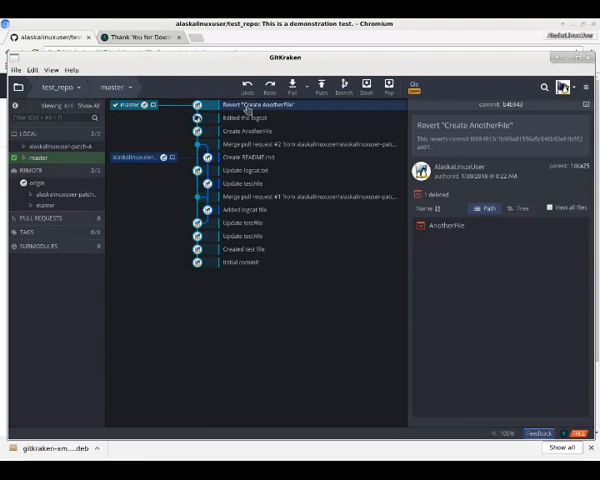
Soft-reset master to the Edited the logcat commit
right_click(230, 104)
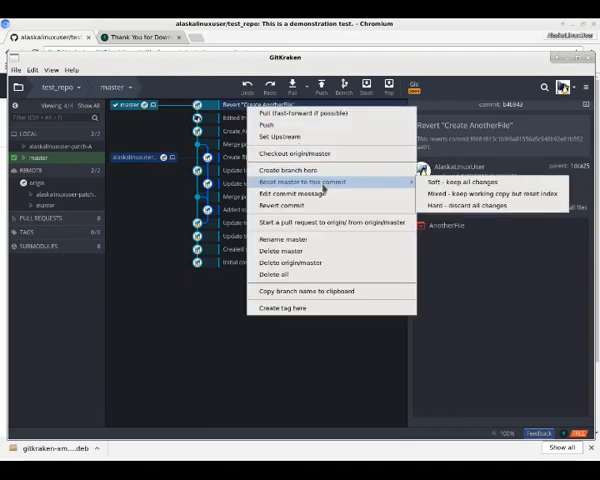
click(260, 117)
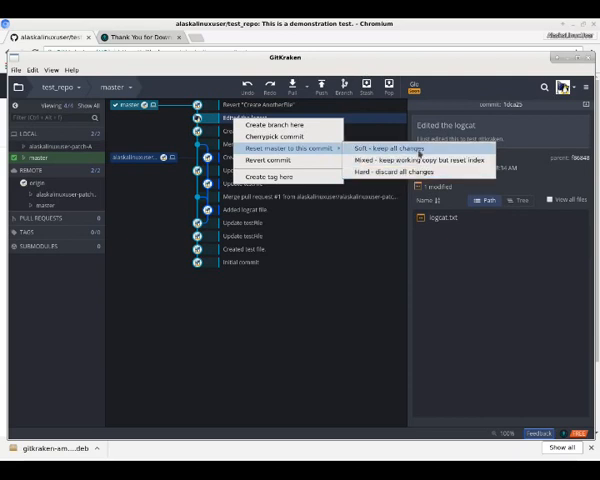
mouse_move(410, 171)
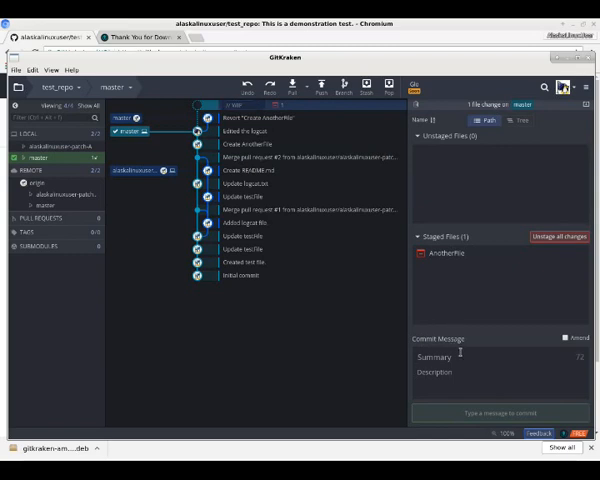
Commit the AnotherFile deletion with summary 'Whoops.' and description 'Uh oh.'
text(Whoops.)
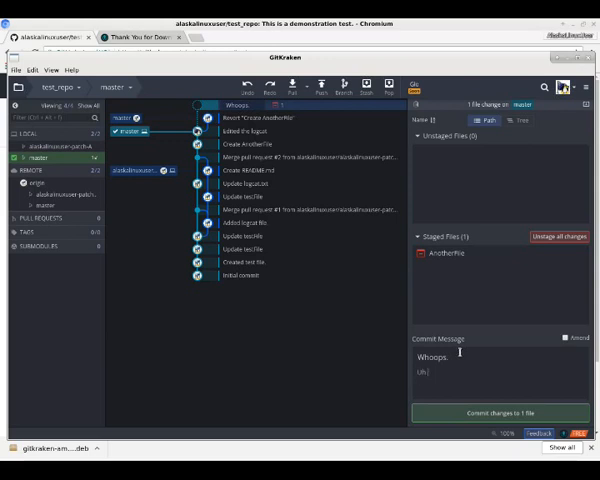
text(Uh oh:)
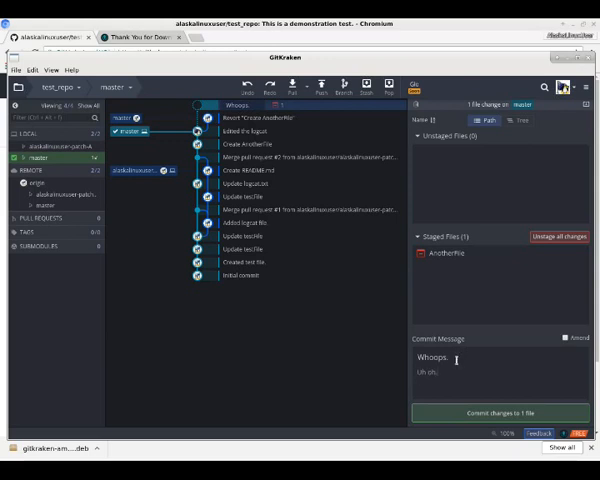
click(230, 117)
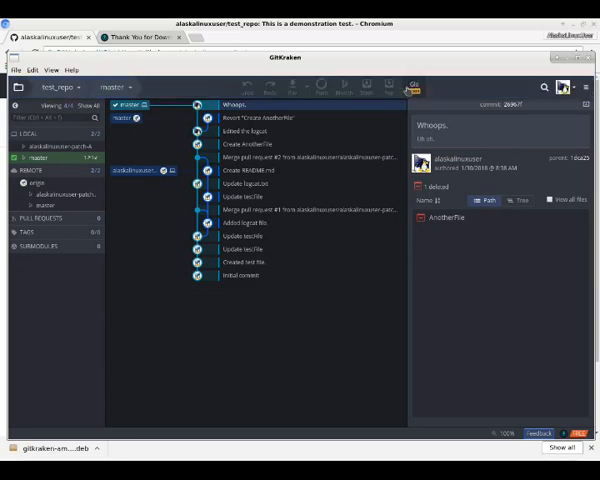
mouse_move(213, 204)
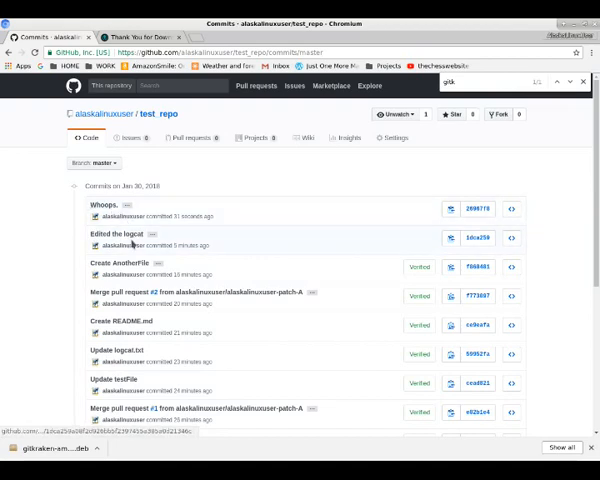
mouse_move(255, 220)
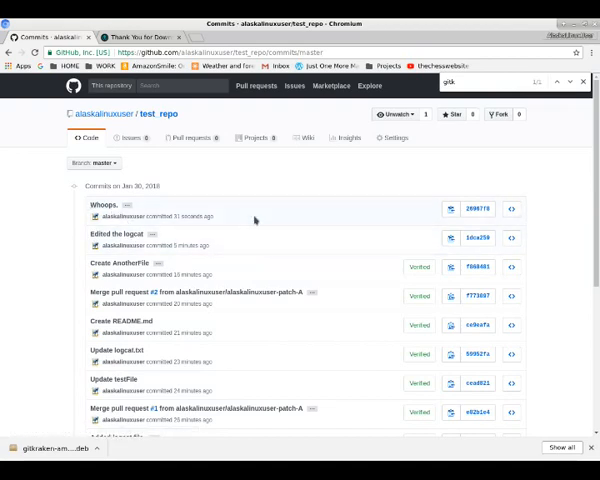
mouse_move(170, 137)
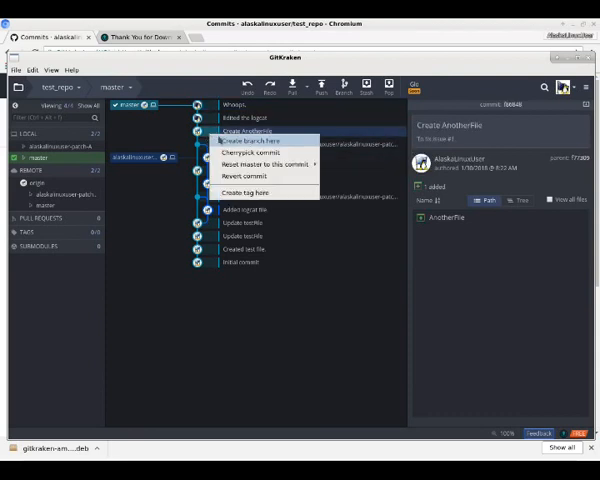
Create branch test2 at Create AnotherFile and push it to origin/test2
click(249, 139)
text(test2)
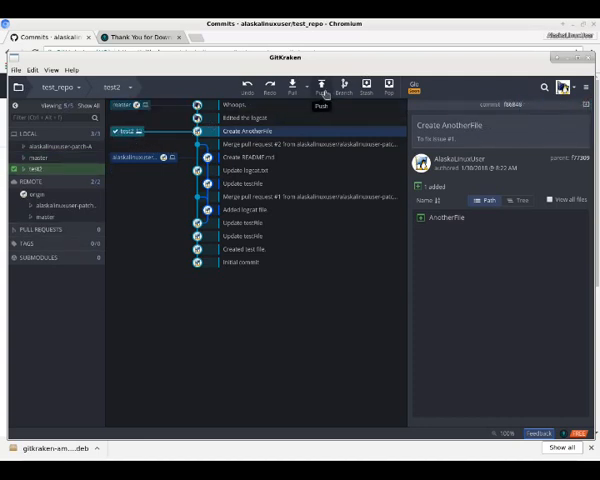
click(321, 86)
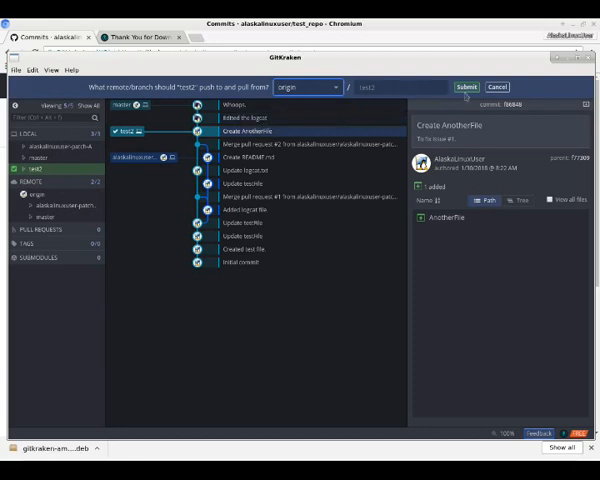
click(467, 87)
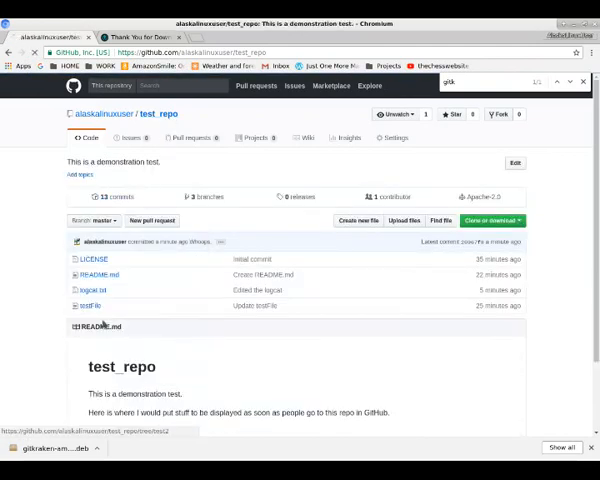
View test2 and other branches on GitHub, check Insights > Network, then return to Code
click(90, 220)
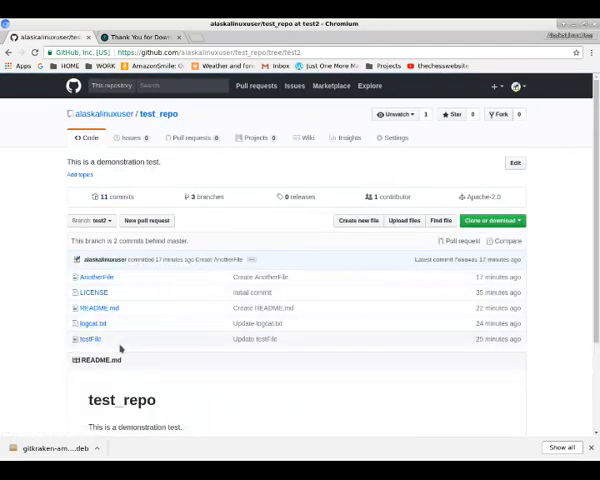
click(90, 220)
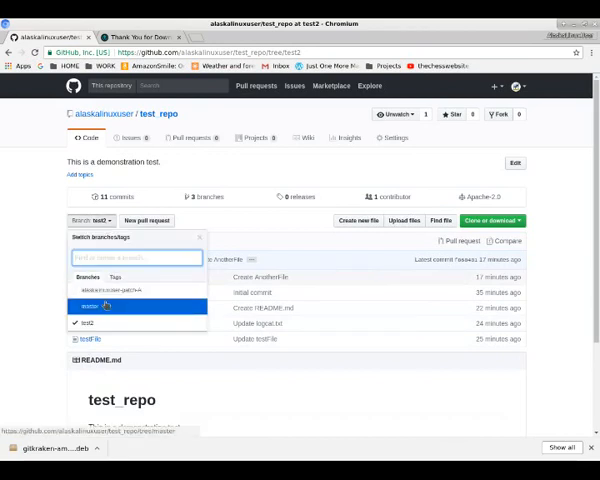
click(88, 305)
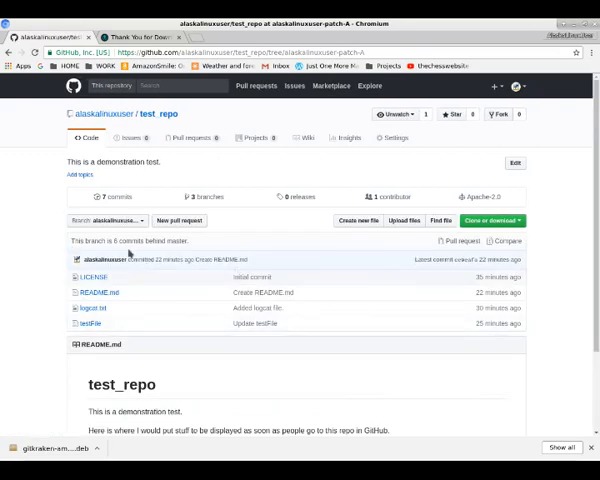
click(113, 220)
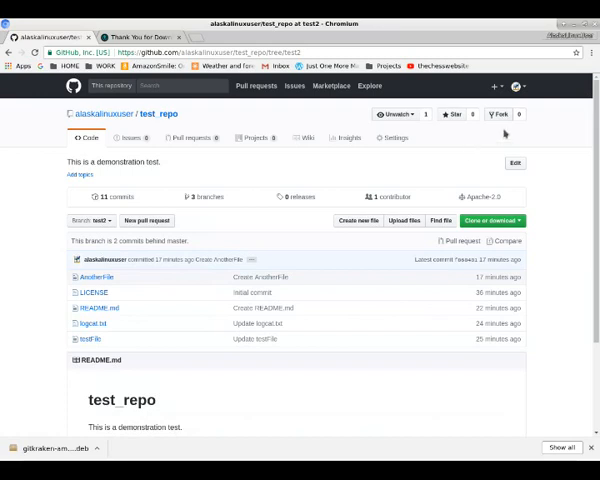
click(345, 138)
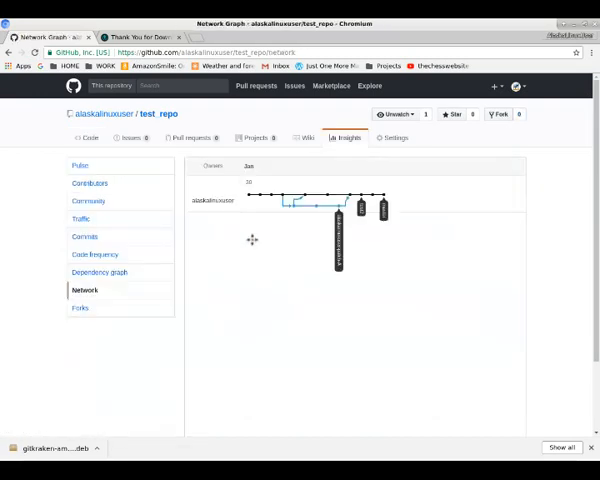
mouse_move(390, 203)
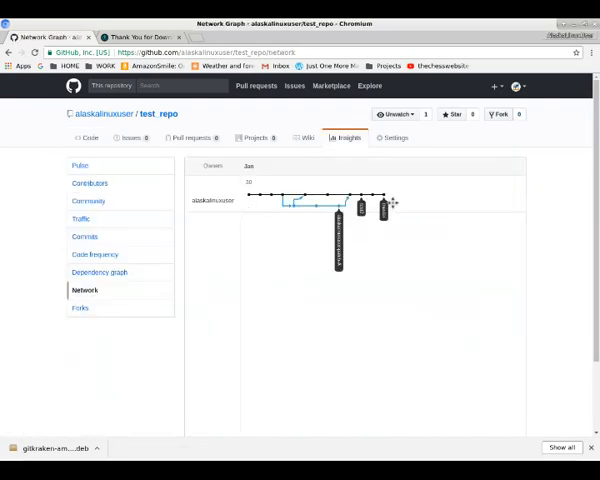
mouse_move(386, 292)
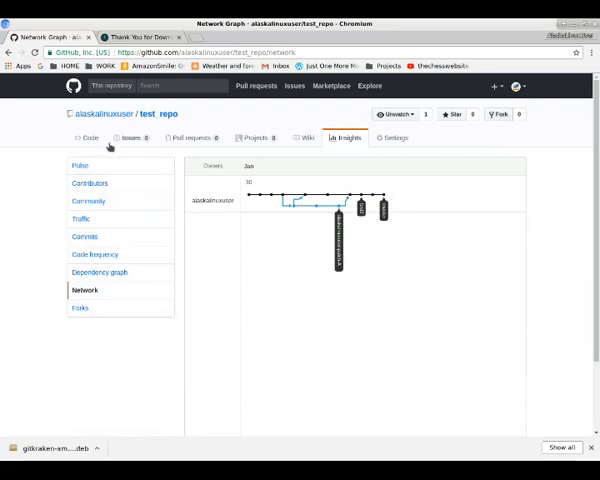
click(85, 138)
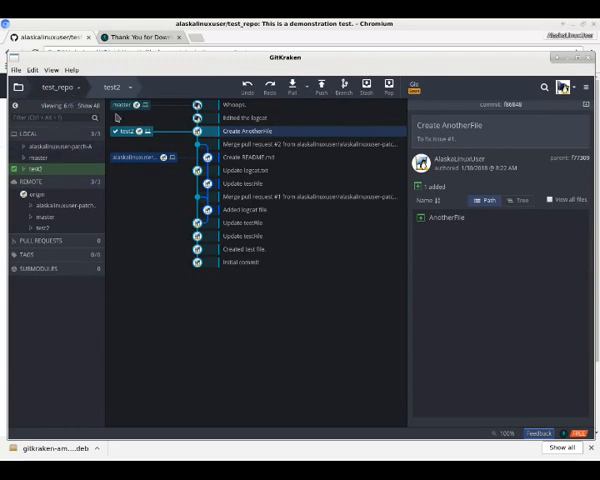
click(129, 88)
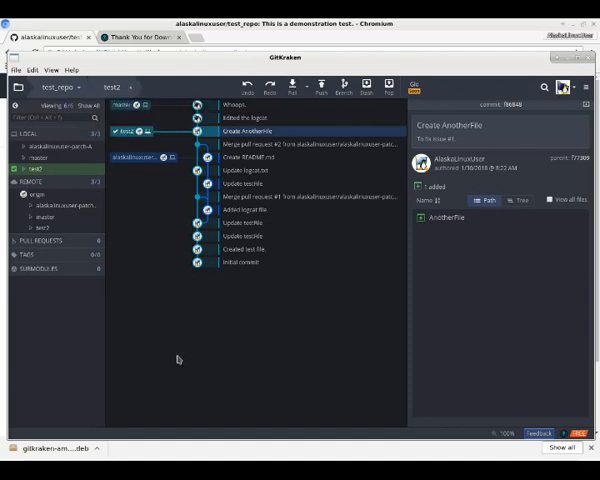
mouse_move(273, 291)
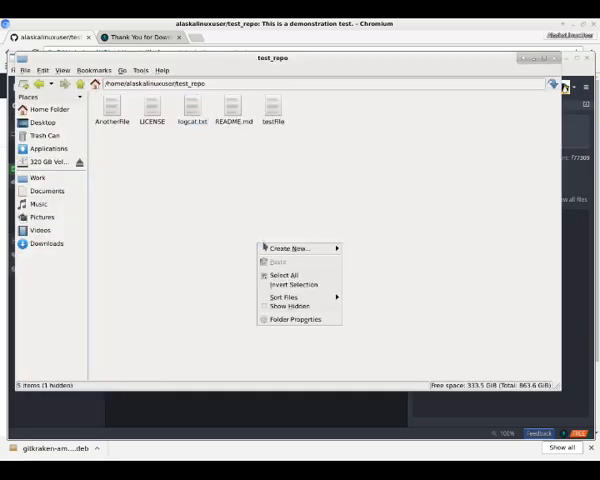
Create folder 'New' in test_repo holding an empty file 'junk'
click(290, 248)
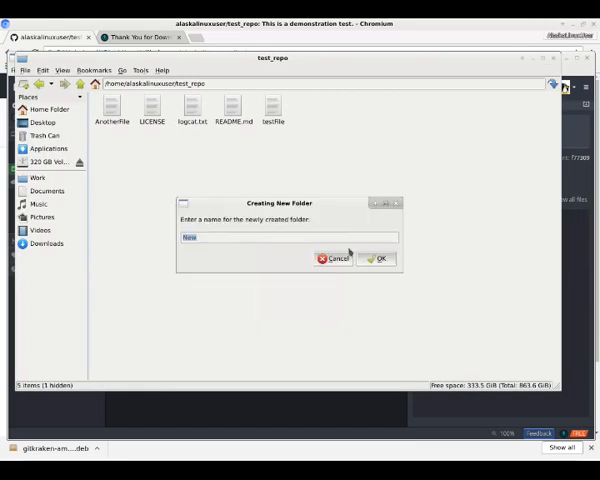
click(378, 258)
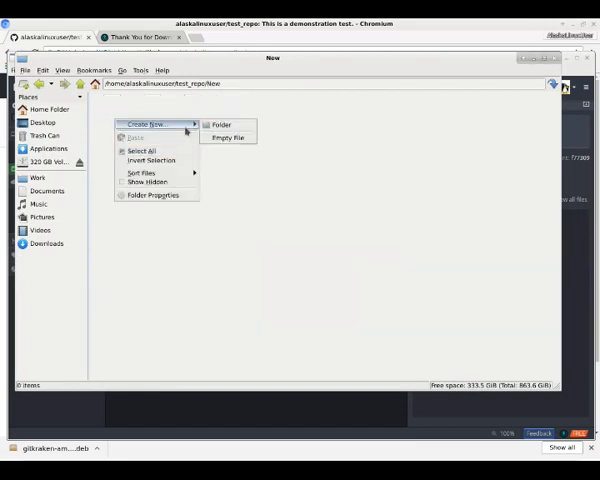
click(228, 137)
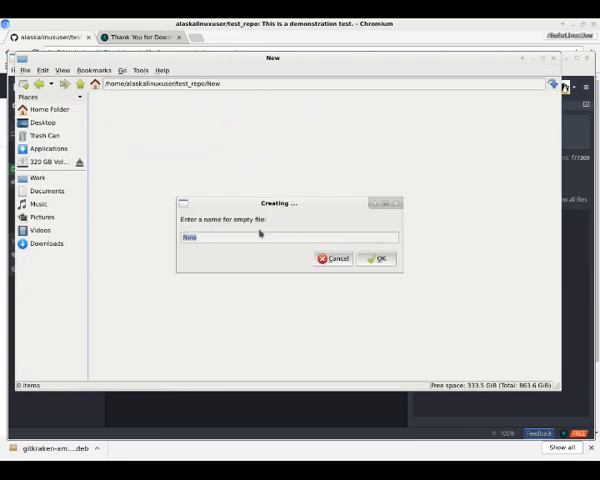
click(377, 258)
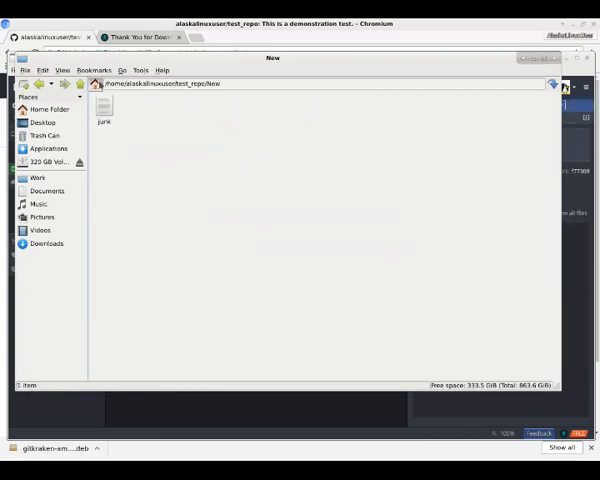
right_click(104, 105)
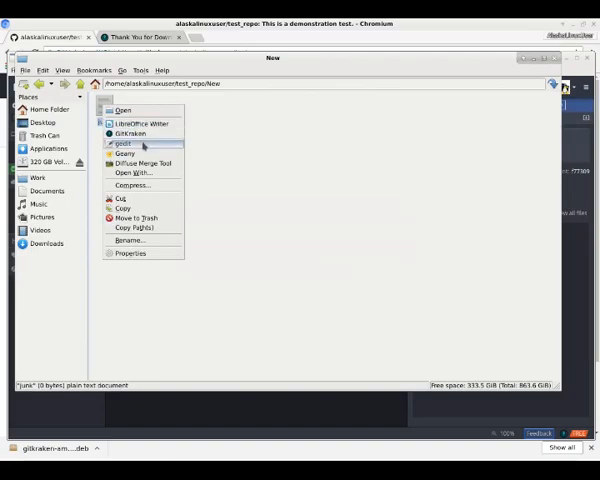
Type 'This is junk file.' into the junk file in gedit
click(119, 143)
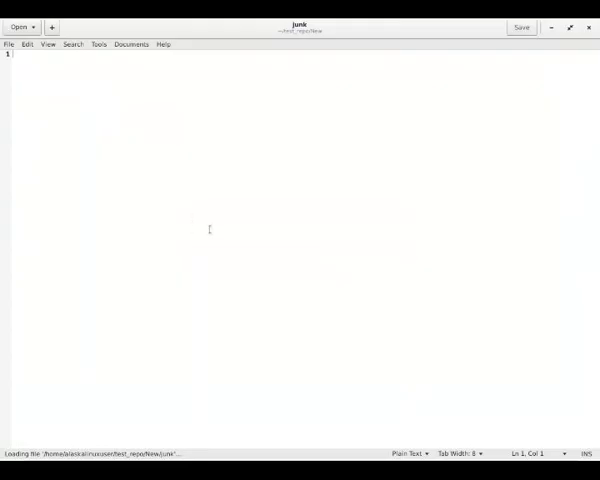
text(This is junk f)
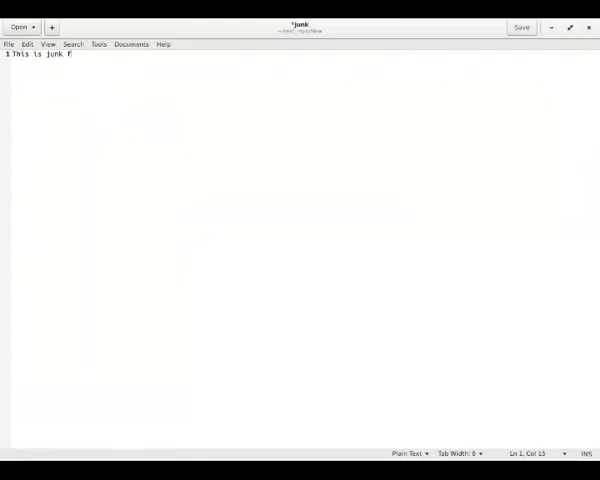
text(ile.)
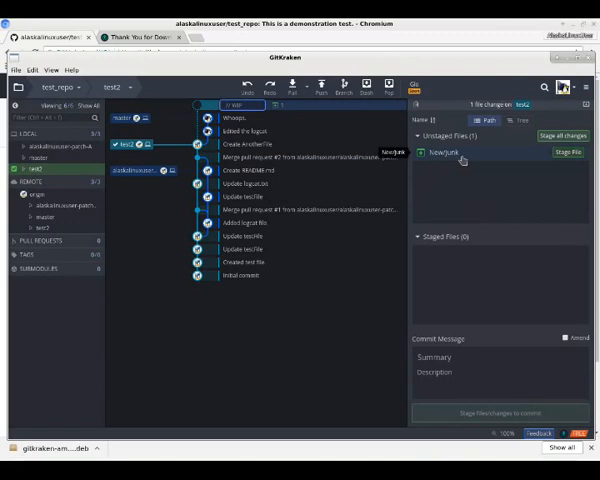
Stage New/junk and commit it to test2 with description 'It is junk.'
click(570, 152)
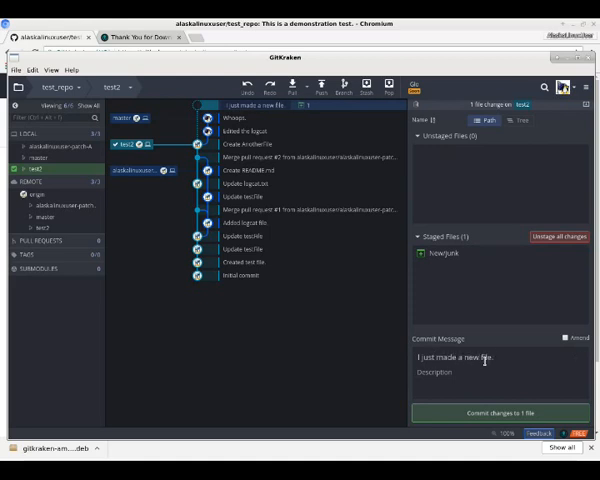
text(It is junk.)
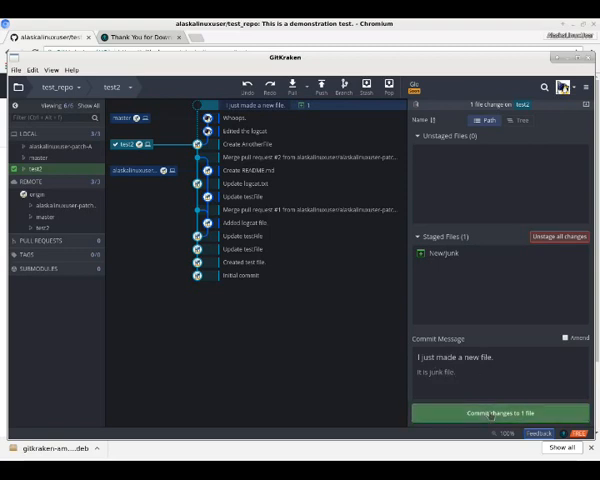
click(501, 412)
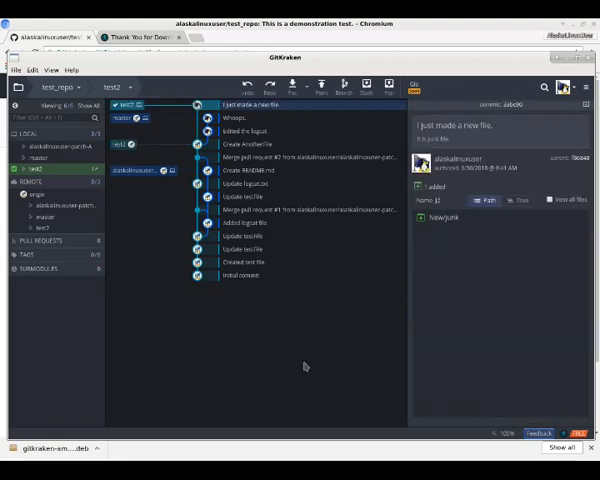
mouse_move(138, 104)
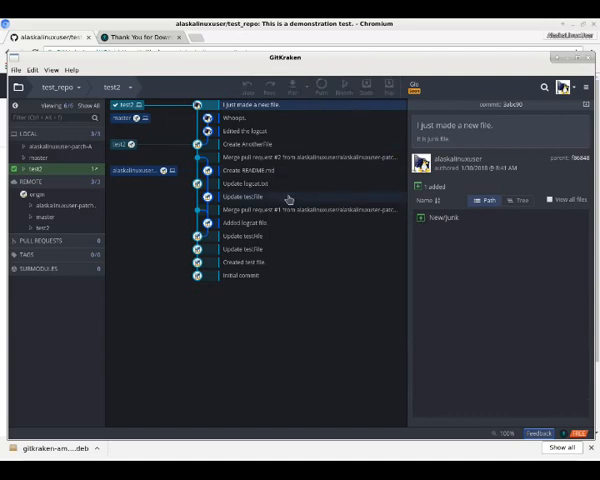
mouse_move(288, 199)
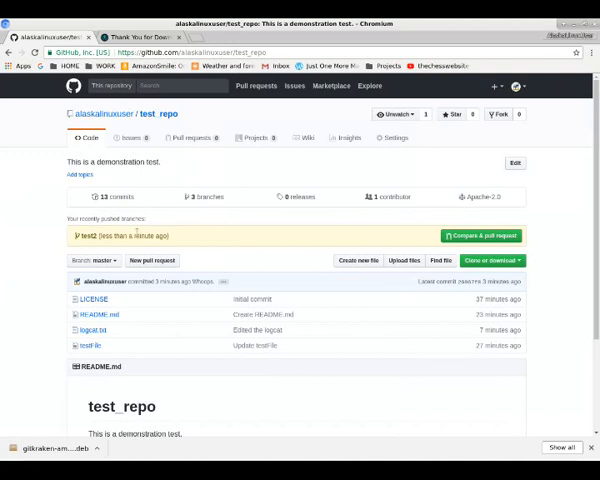
mouse_move(481, 236)
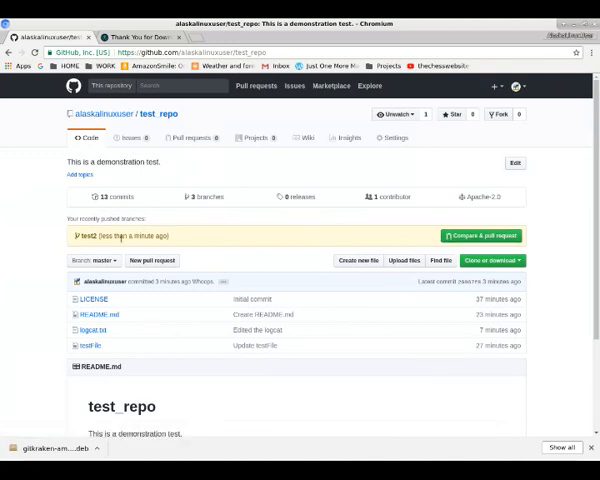
click(93, 260)
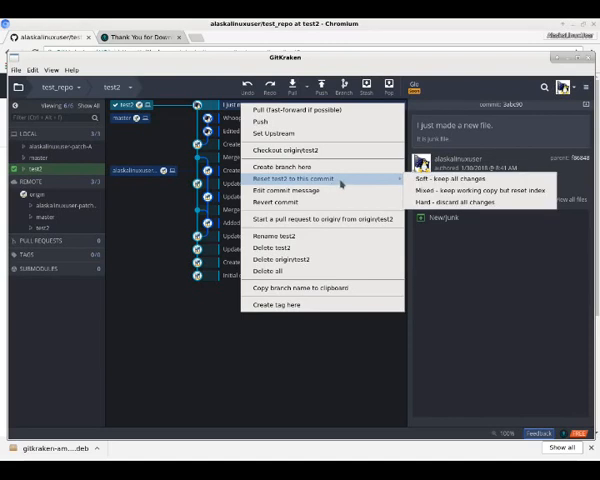
mouse_move(290, 166)
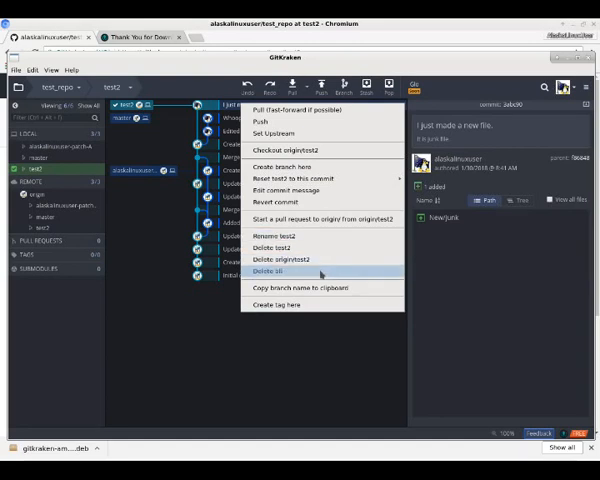
mouse_move(283, 236)
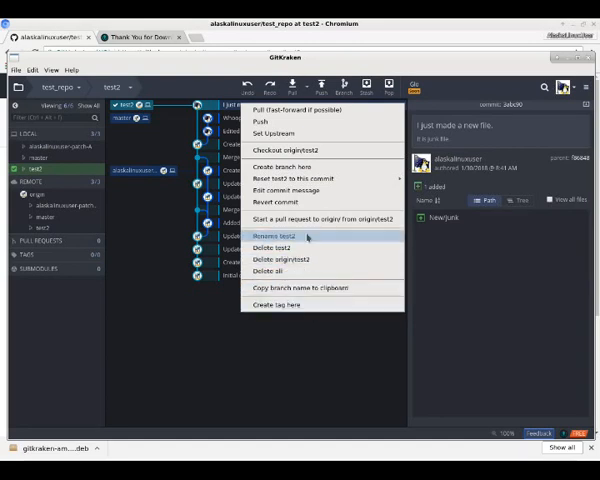
mouse_move(315, 218)
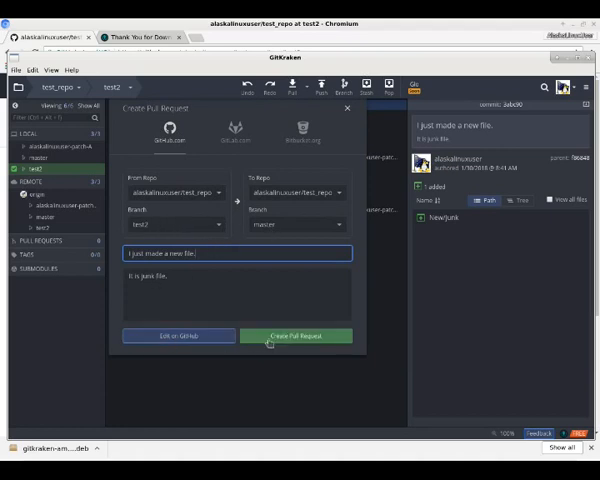
Submit the pull request from test2 into master titled 'I just made a new file.'
click(294, 335)
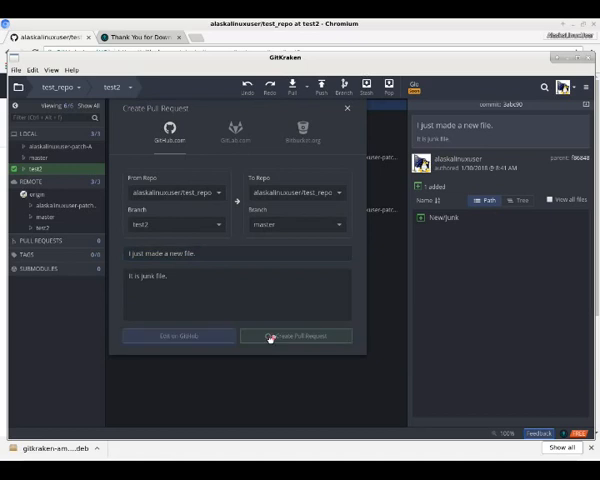
click(295, 335)
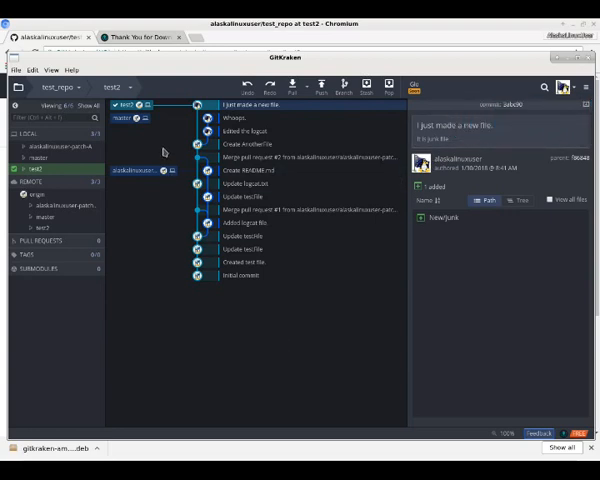
mouse_move(278, 113)
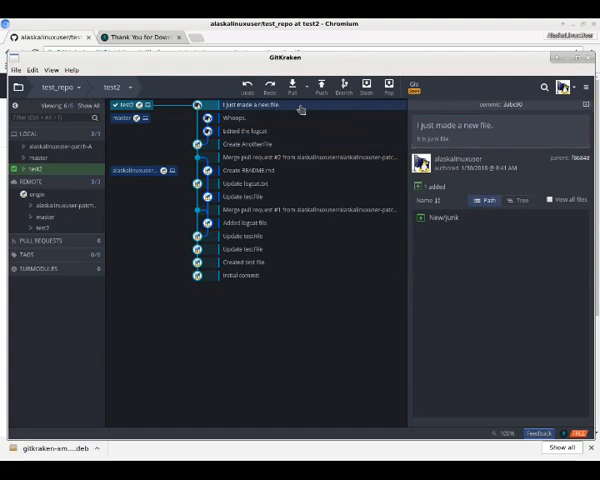
Right-click pull request #4 in the Pull Requests panel to see its options
right_click(240, 105)
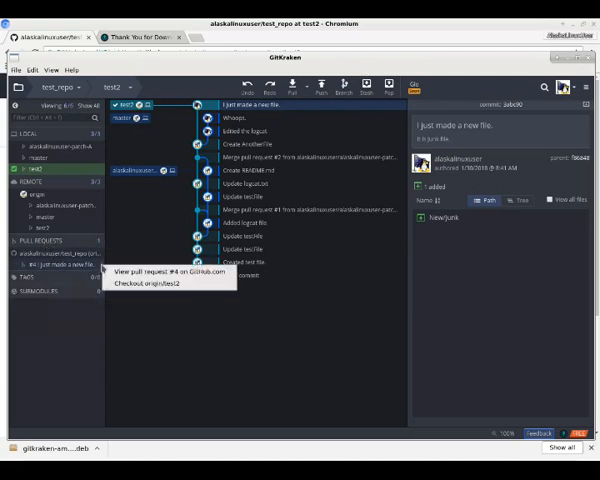
mouse_move(170, 288)
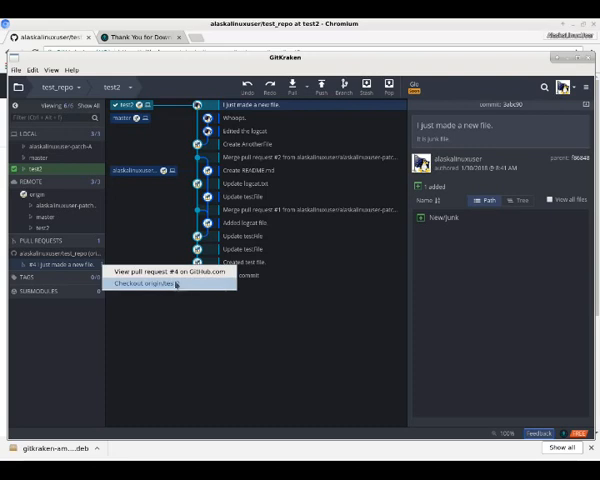
mouse_move(150, 289)
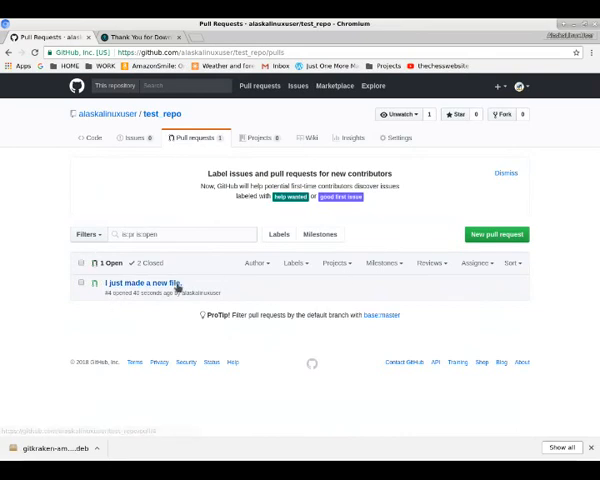
Merge pull request #4 'I just made a new file' from test2 into master
click(139, 282)
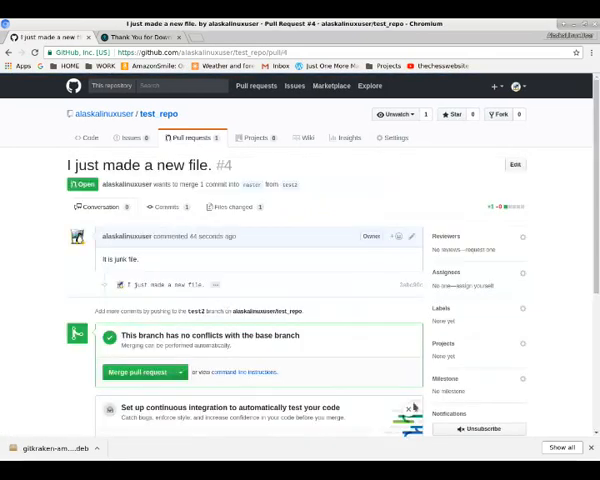
scroll(down, 3)
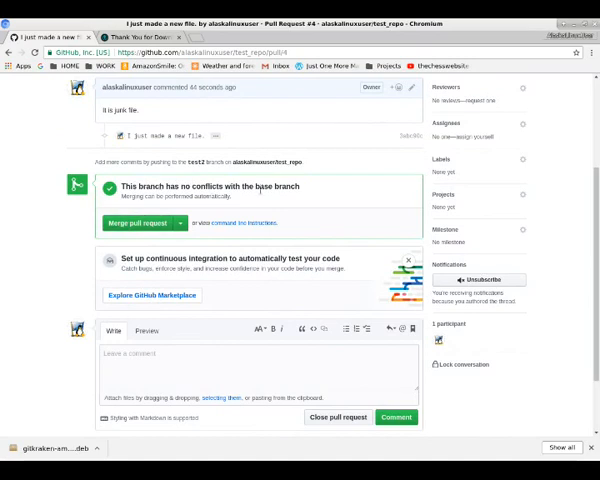
click(139, 222)
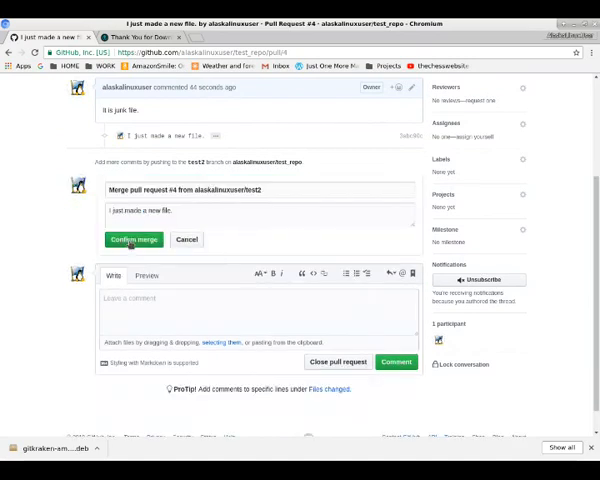
click(133, 239)
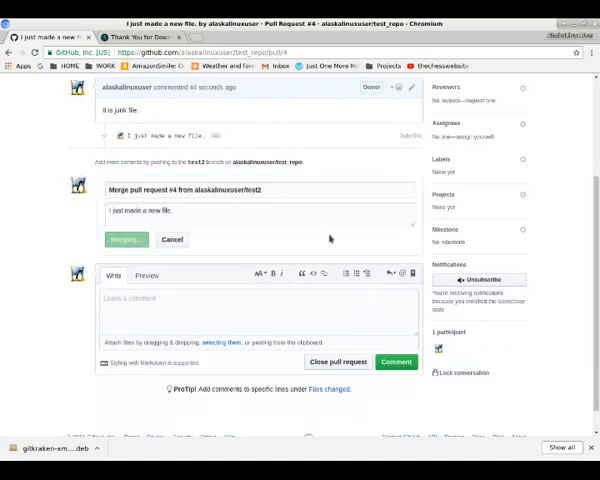
click(125, 239)
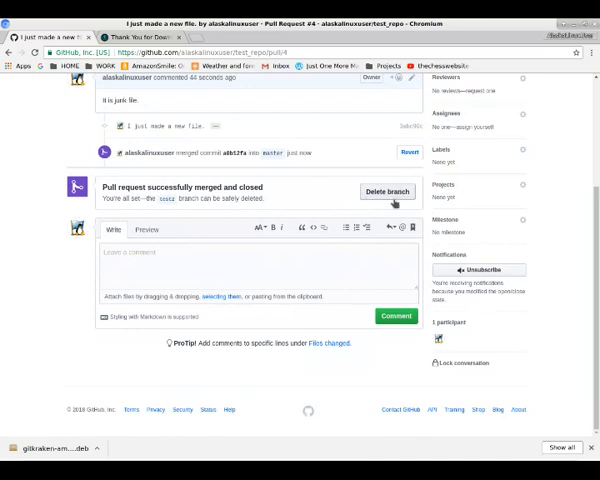
scroll(up, 3)
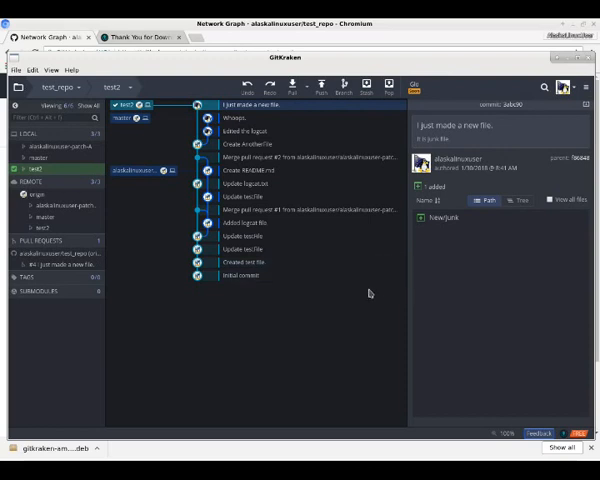
mouse_move(369, 293)
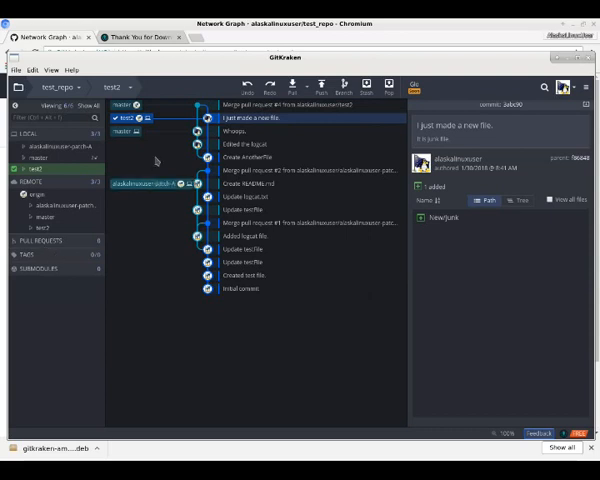
Check out local master and pull the merged pull request #4 changes
click(290, 106)
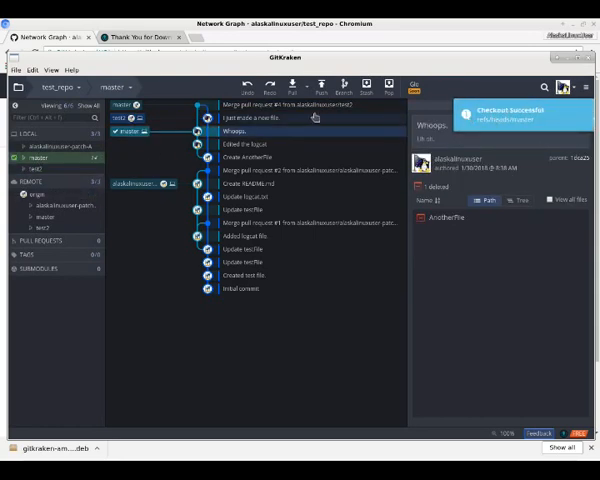
click(308, 85)
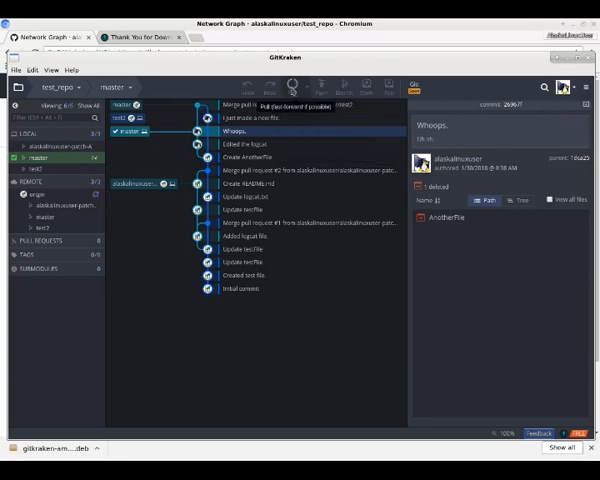
click(291, 83)
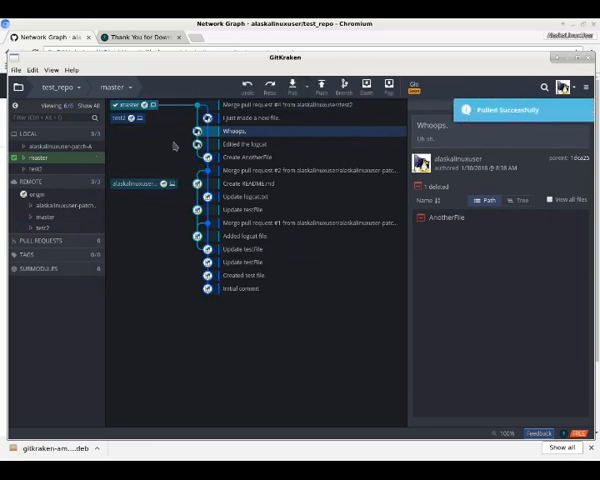